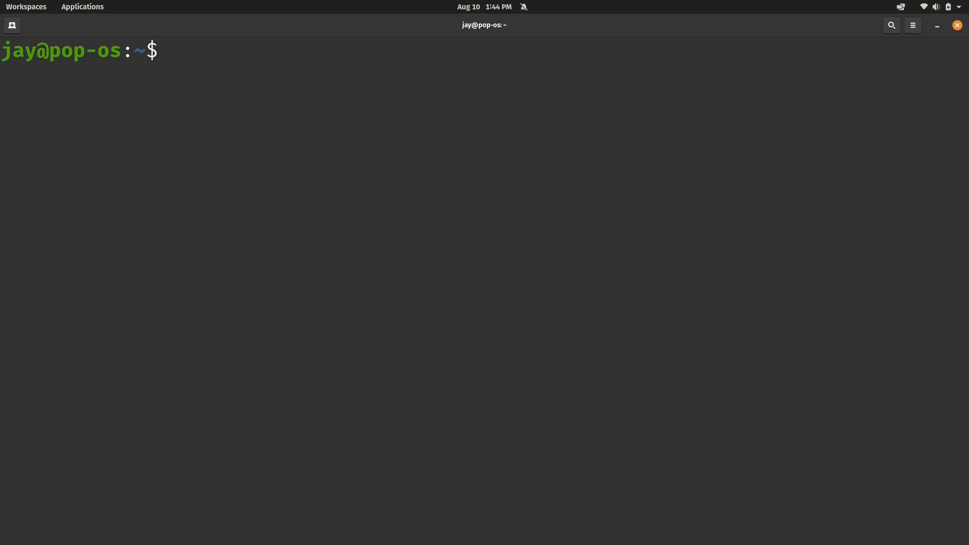
Start an SSH session as root to 172.16.249.x and reach the root@pve1 prompt.
type("s")
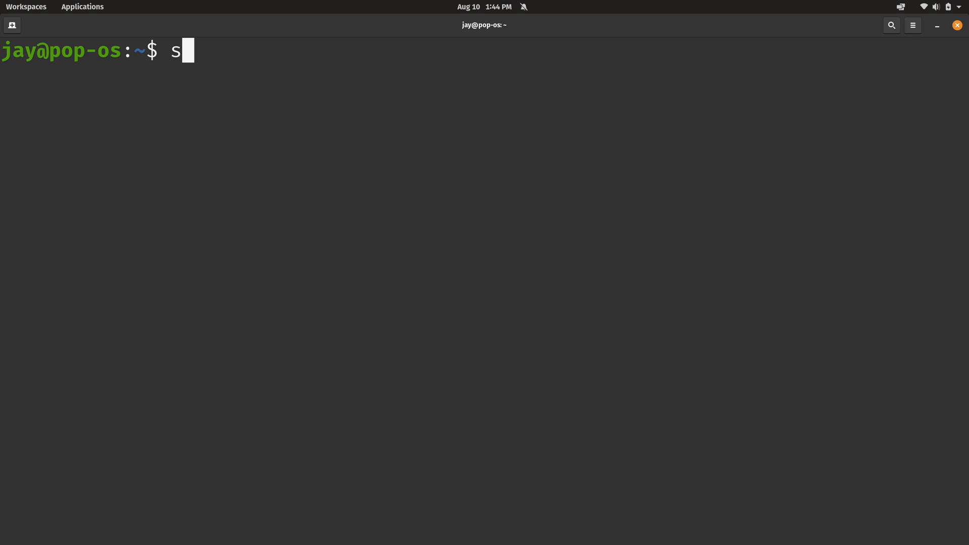
type("sh root")
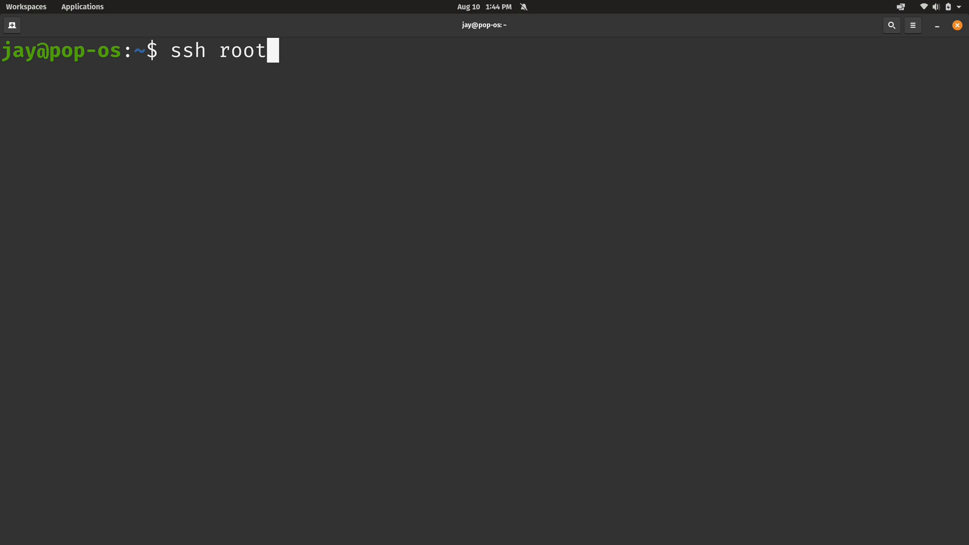
type("@")
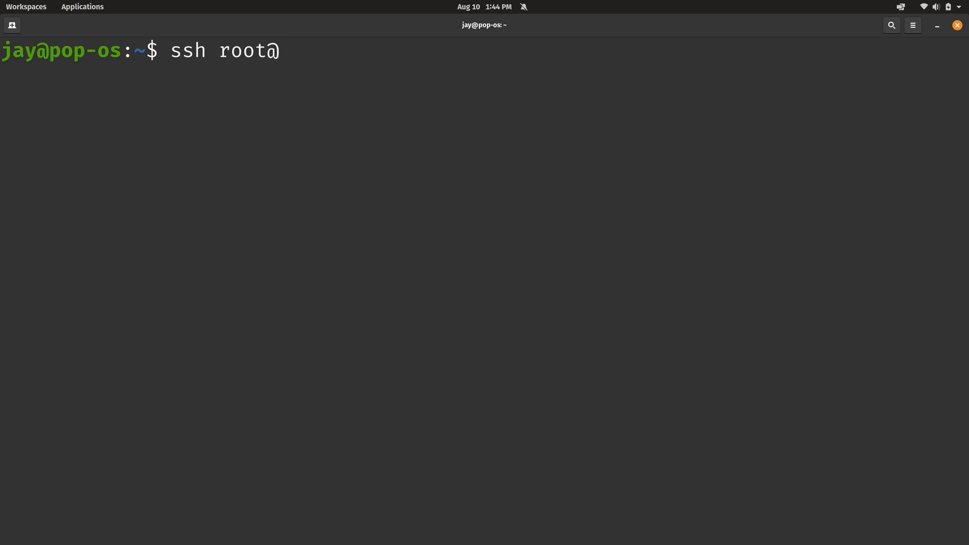
type("172")
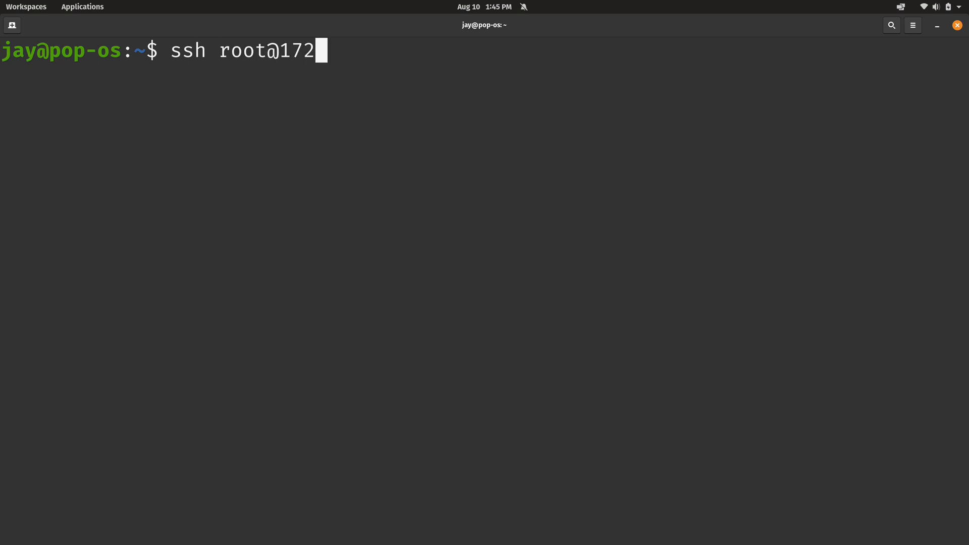
type(".16.2")
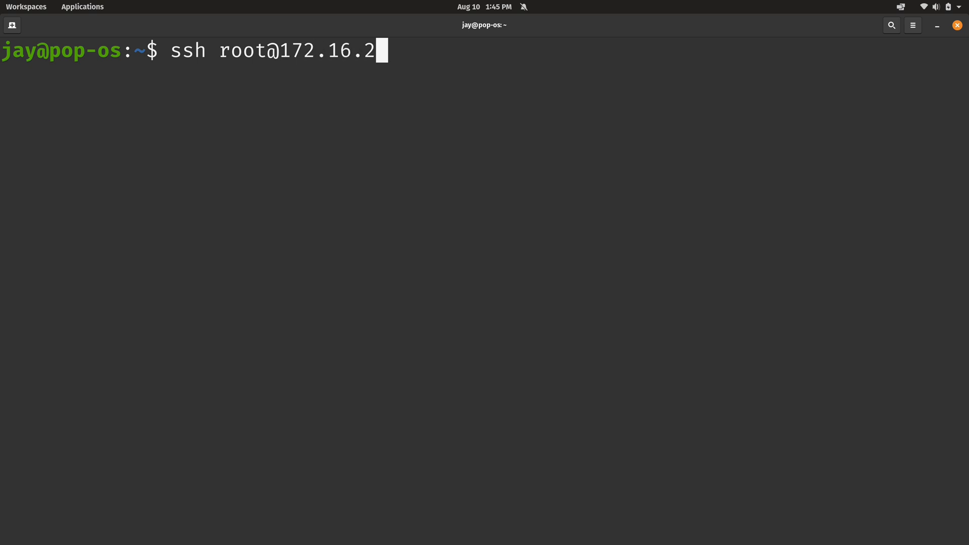
type("49.")
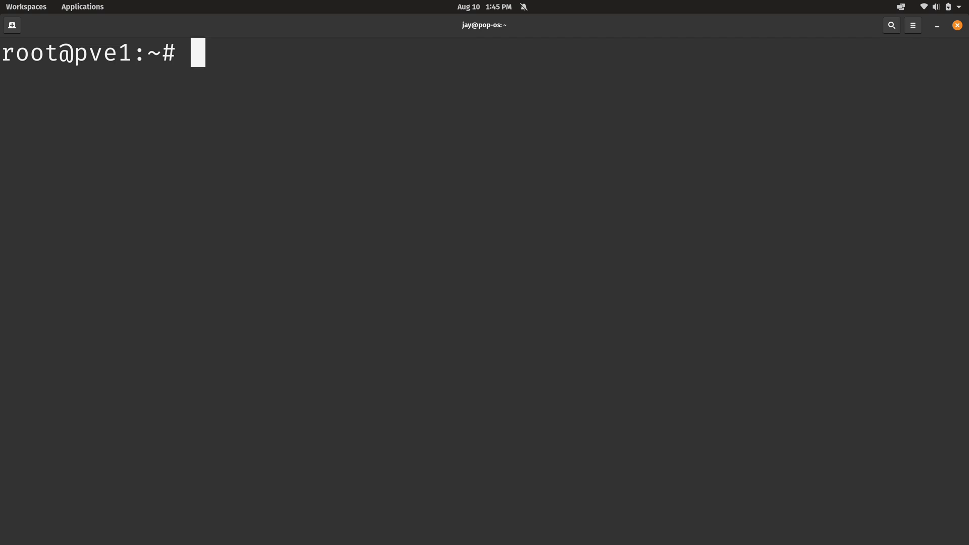
type("qm")
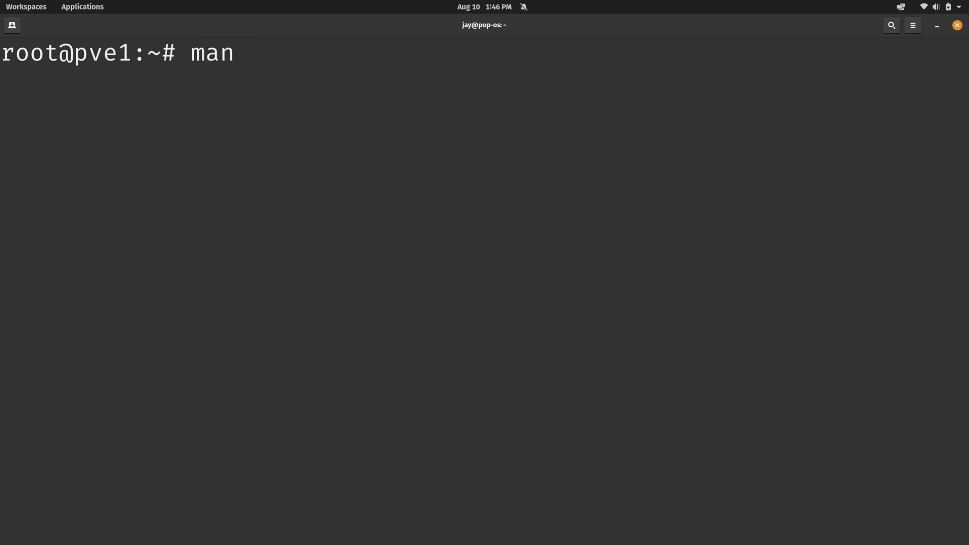
type("qm")
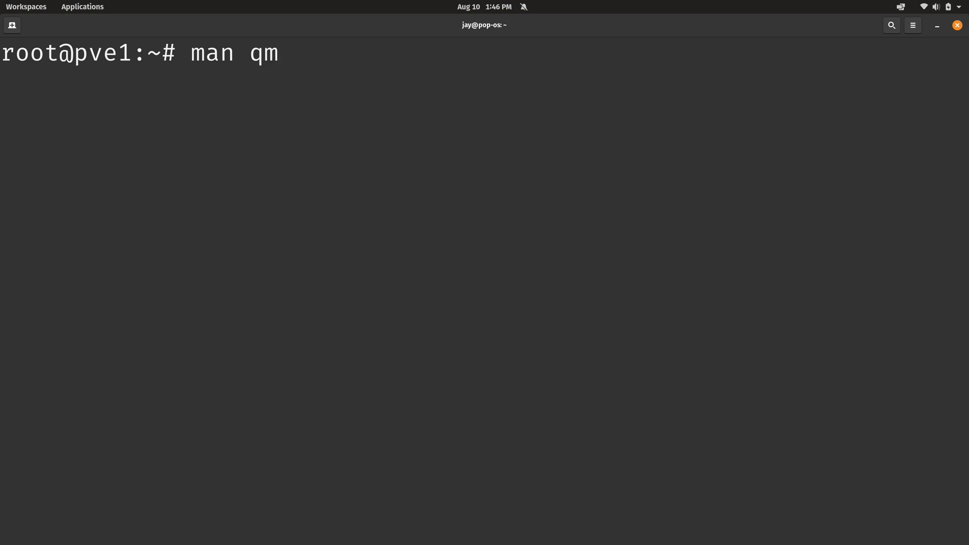
key("Return")
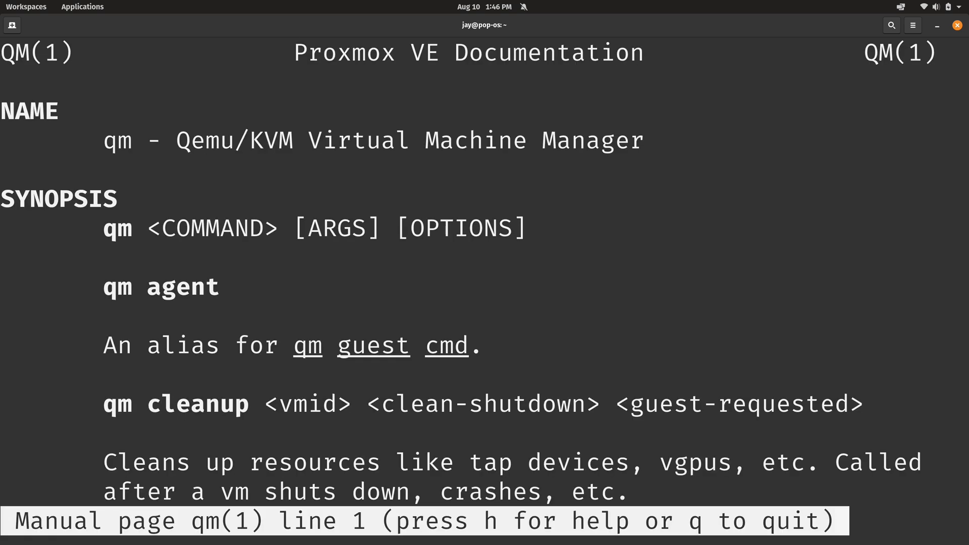
scroll("down", 3)
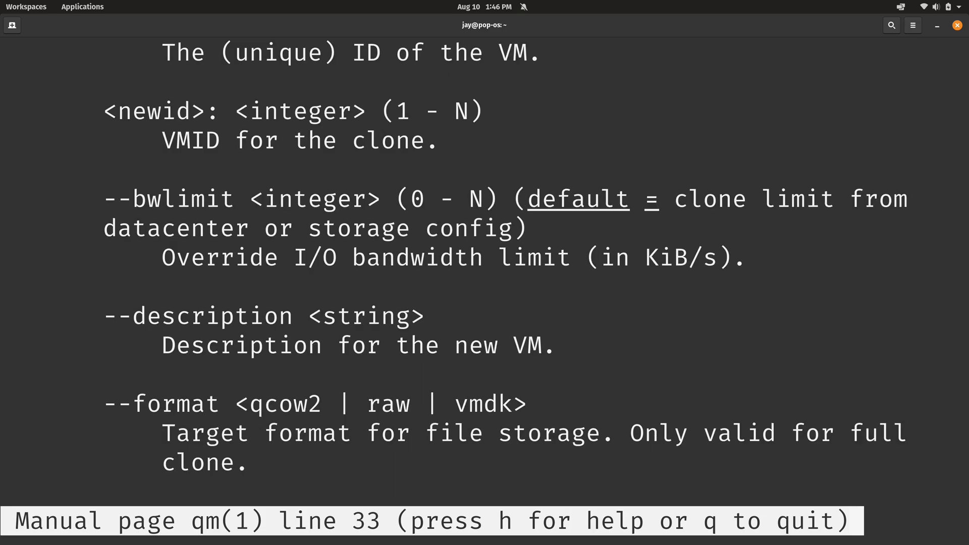
scroll("down", 3)
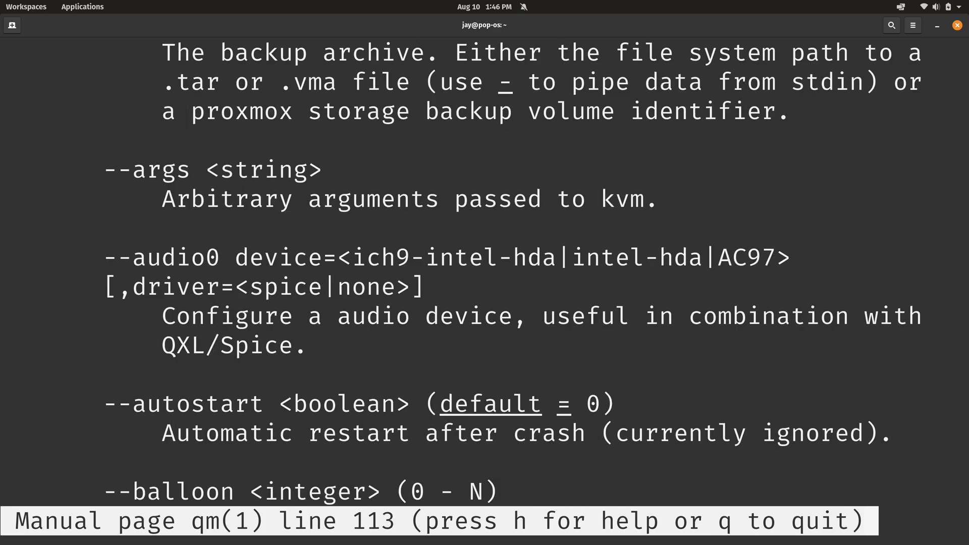
scroll("down", 3)
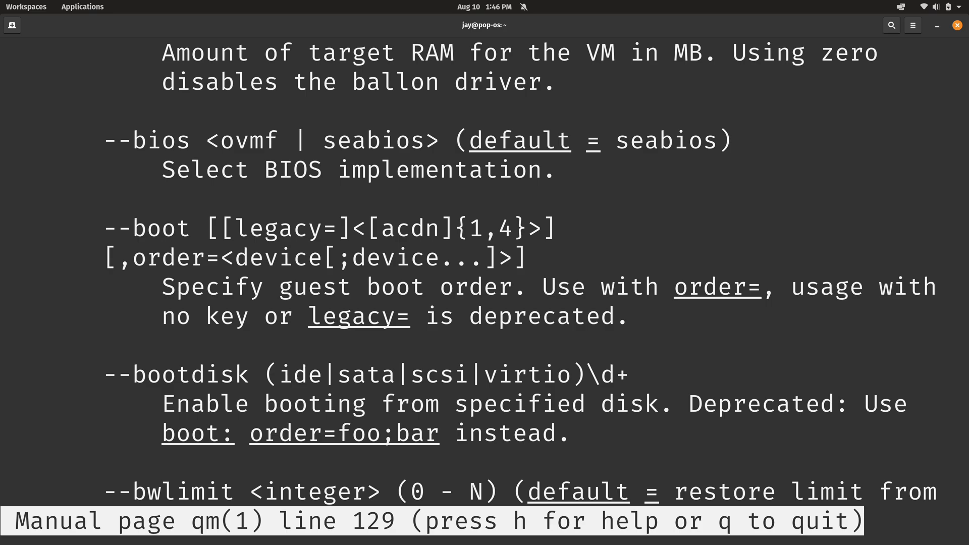
key("q")
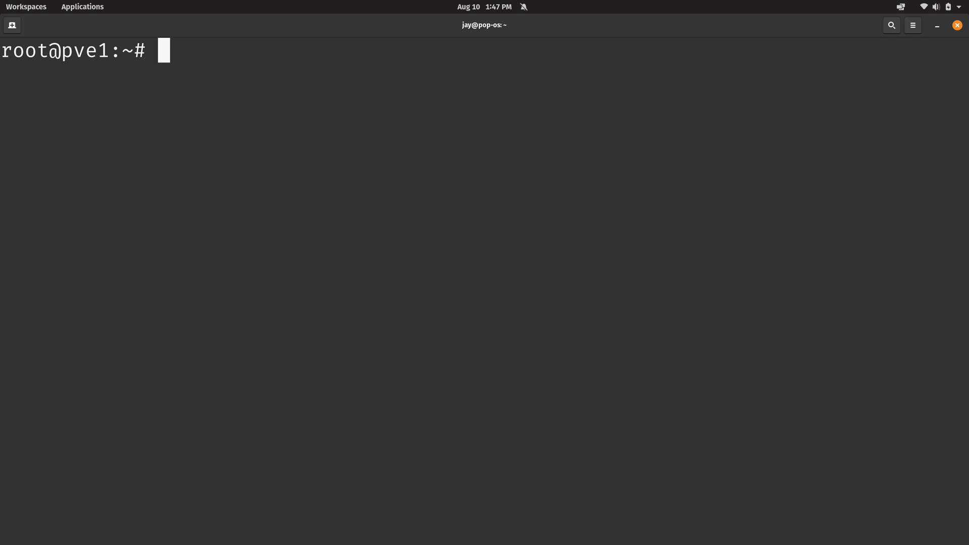
Run qm list to show VM 100 stopped and VMs 101 and 102 running.
type("qm list")
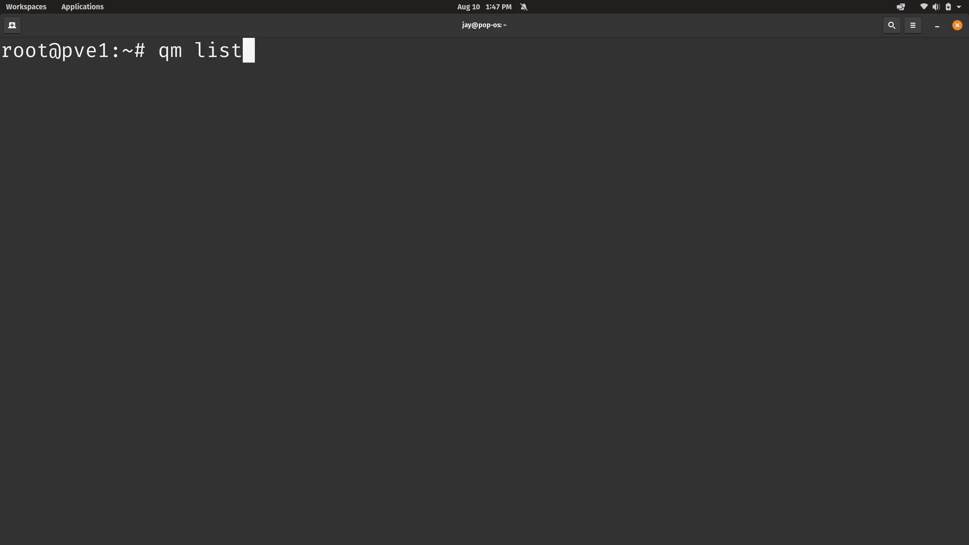
key("Return")
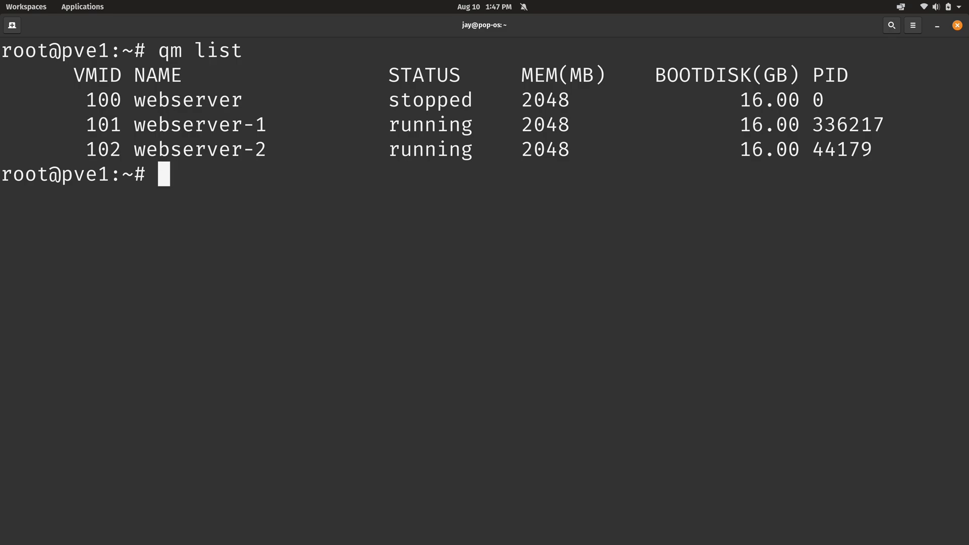
type("qm")
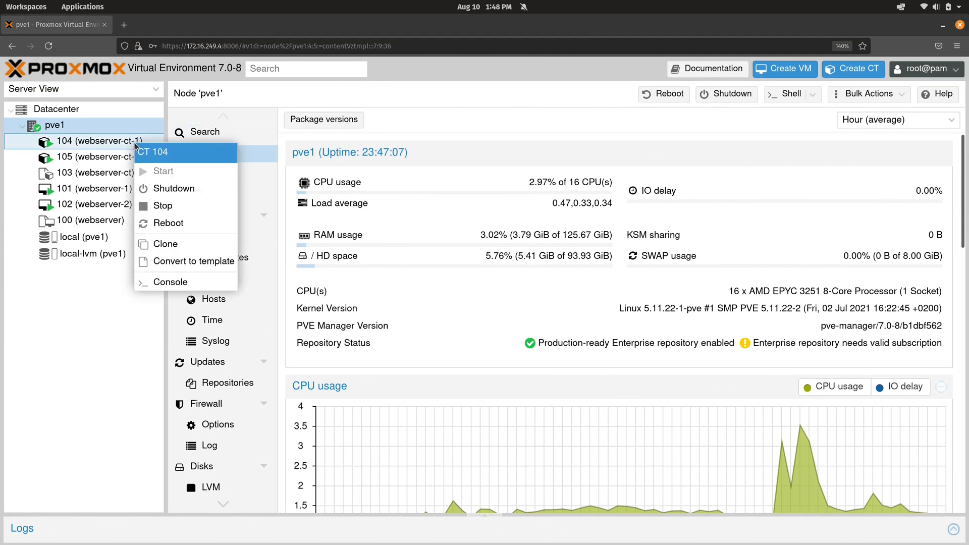
Shut down VM 101 (webserver-1) from the resource tree and confirm it.
left_click(174, 188)
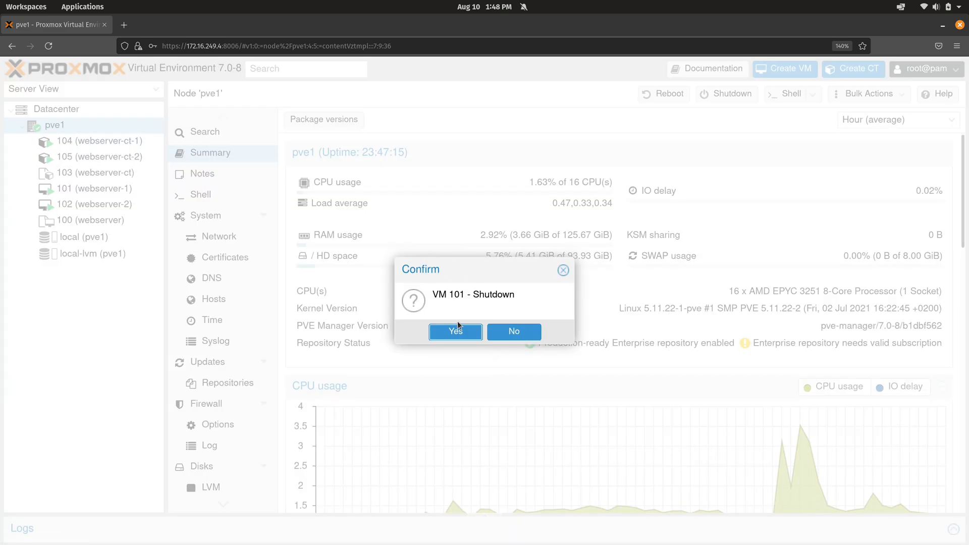
left_click(456, 333)
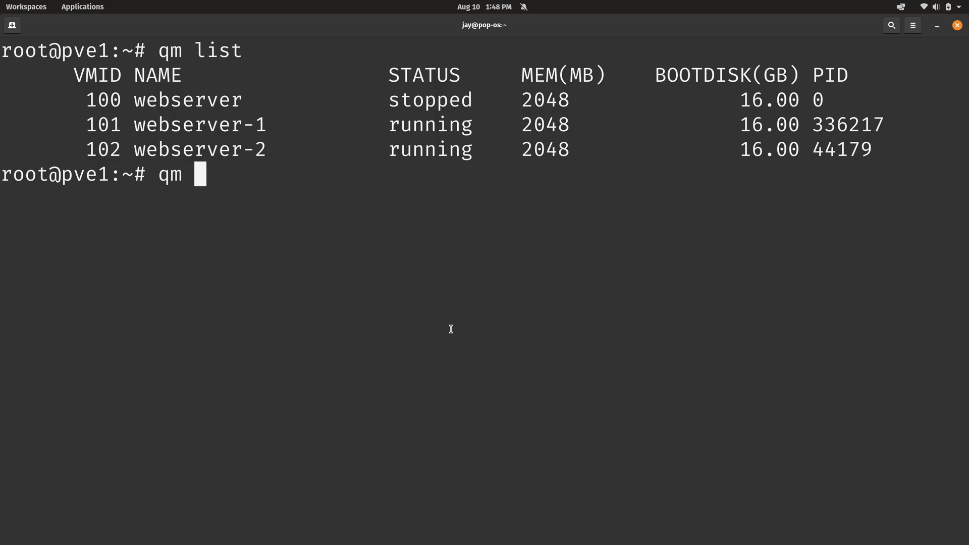
Run qm start 100 and see it refused because VM 100 is a template.
type("st")
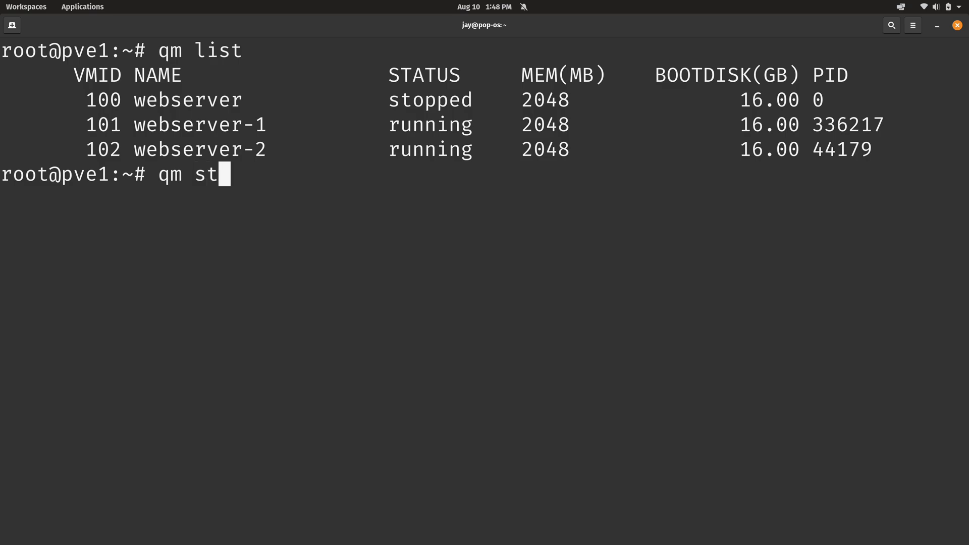
type("art")
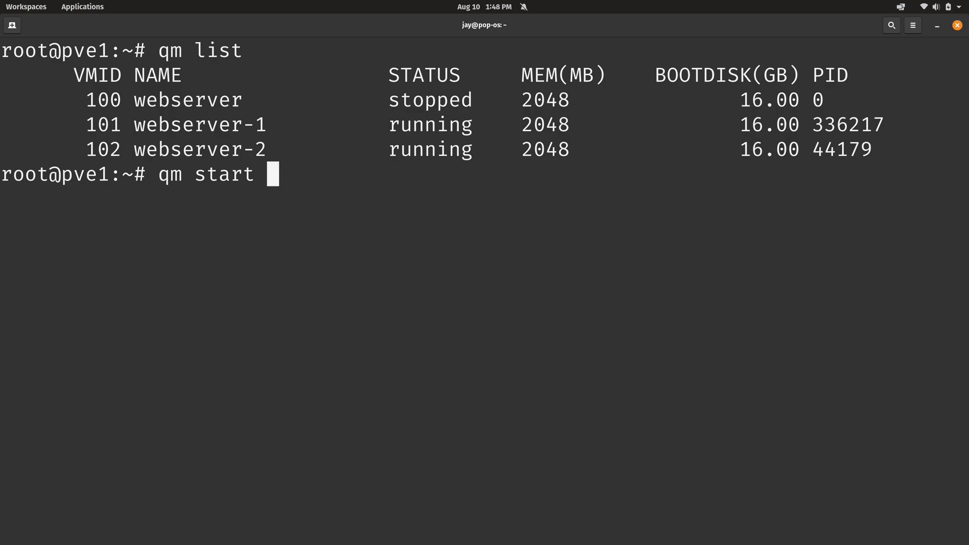
type("100")
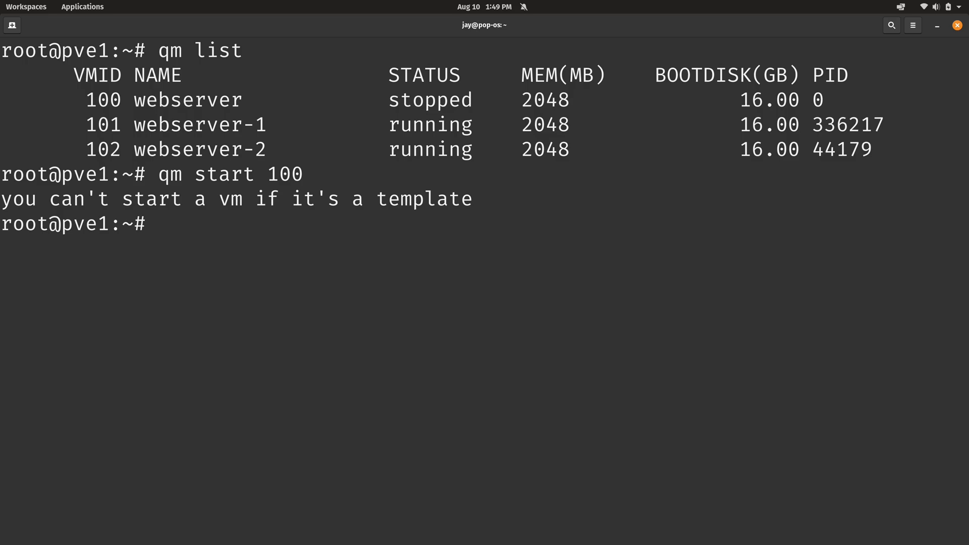
double_click(399, 199)
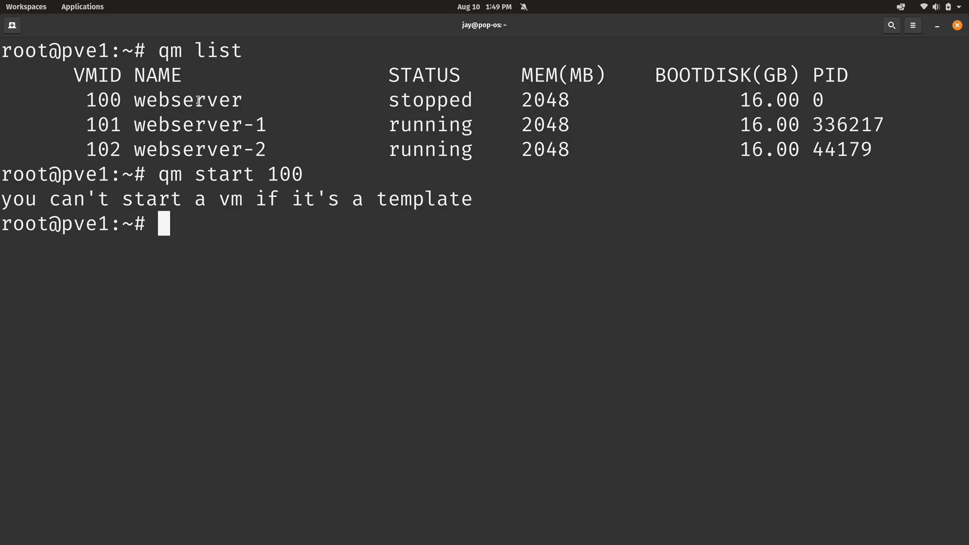
mouse_move(259, 99)
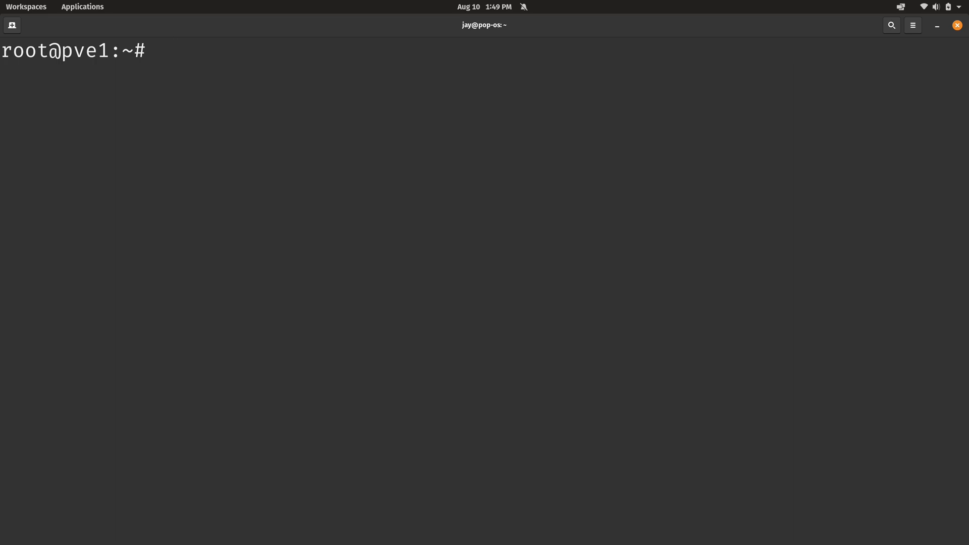
Run qm list and qm start 101, then check webserver-1 in the web UI.
type("qm list")
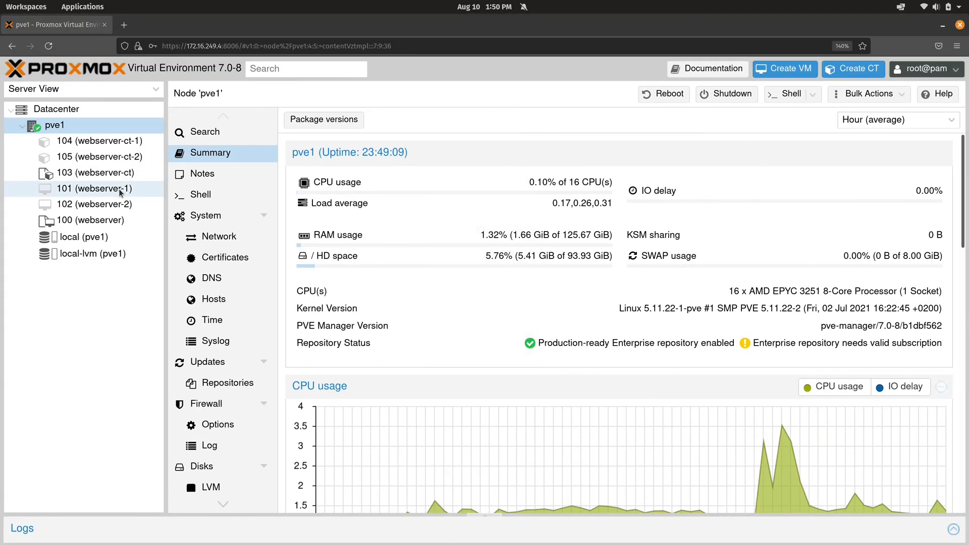
left_click(95, 189)
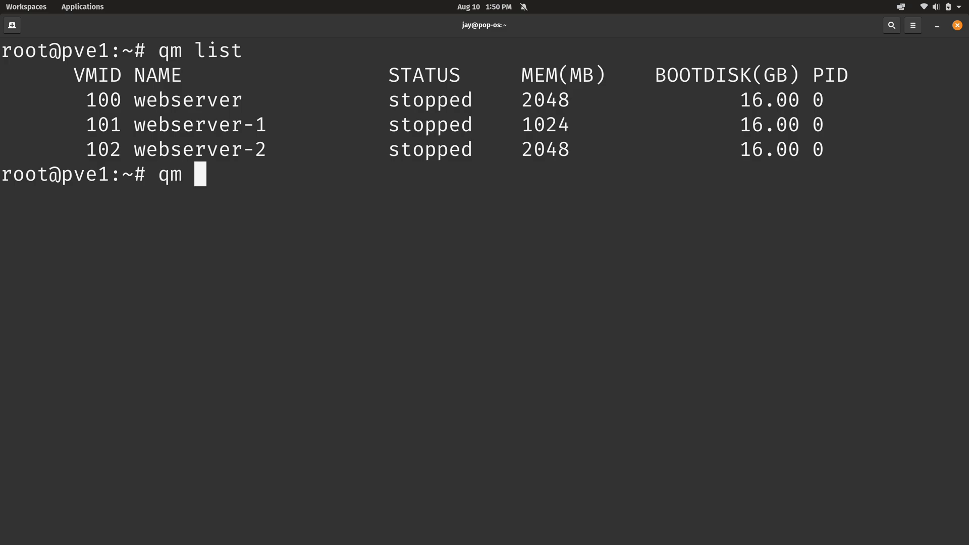
type("start")
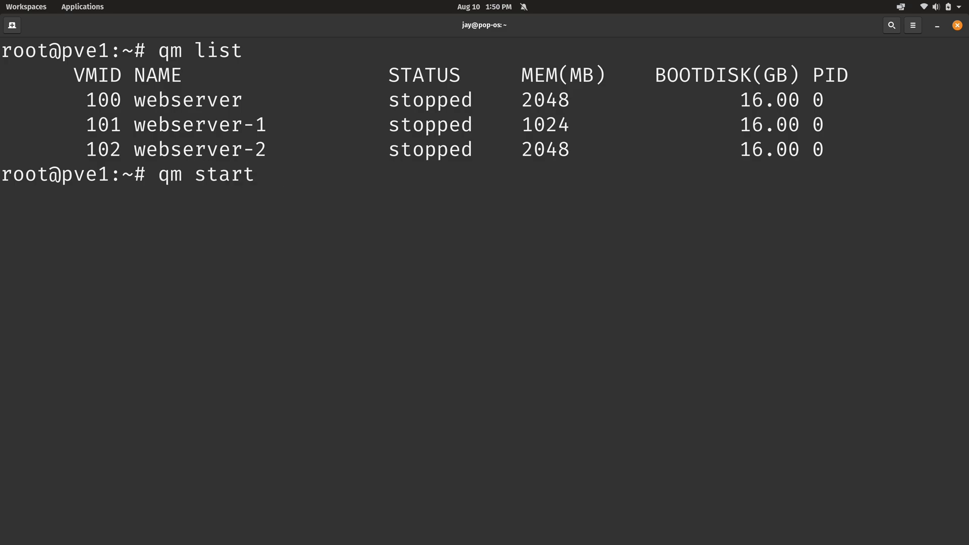
type("101")
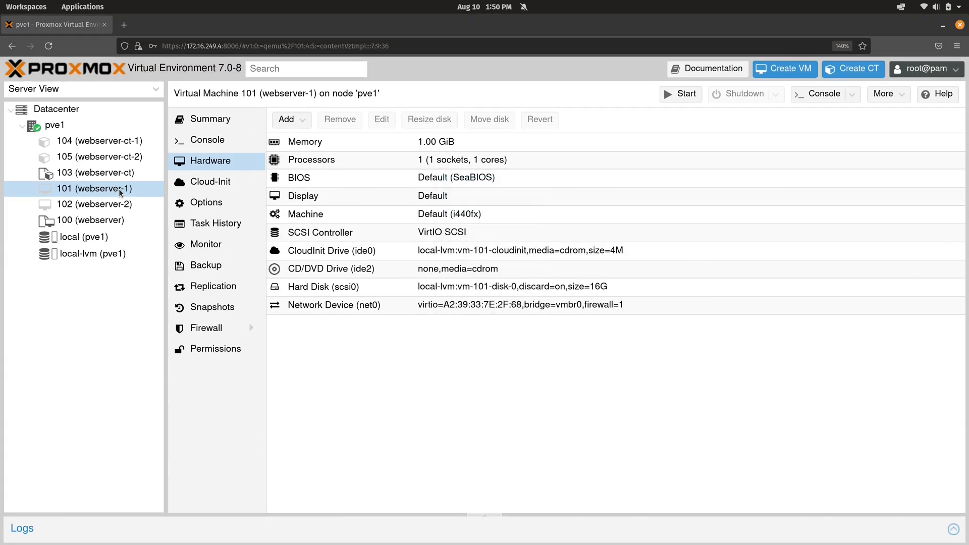
left_click(207, 140)
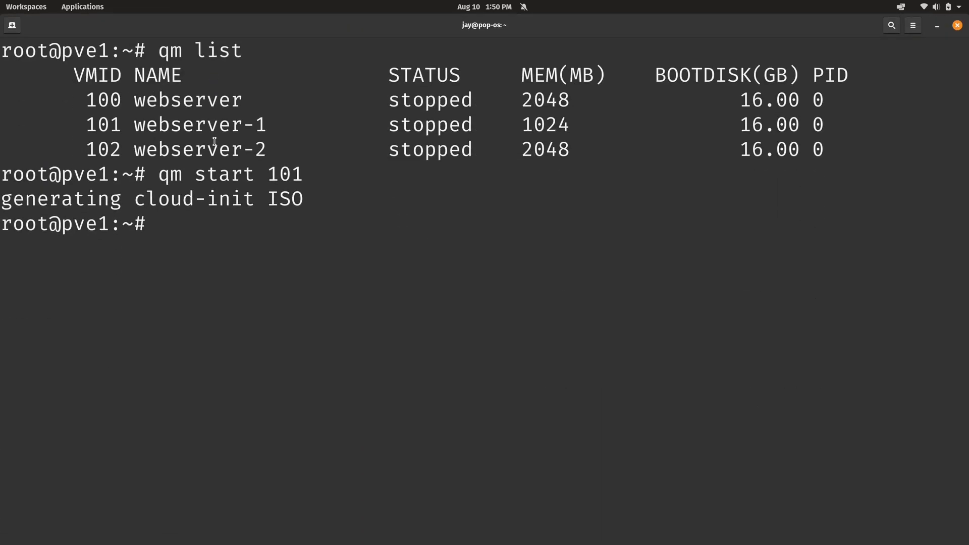
Run qm start 102 and check webserver-2 in the web UI.
type("qm start 102")
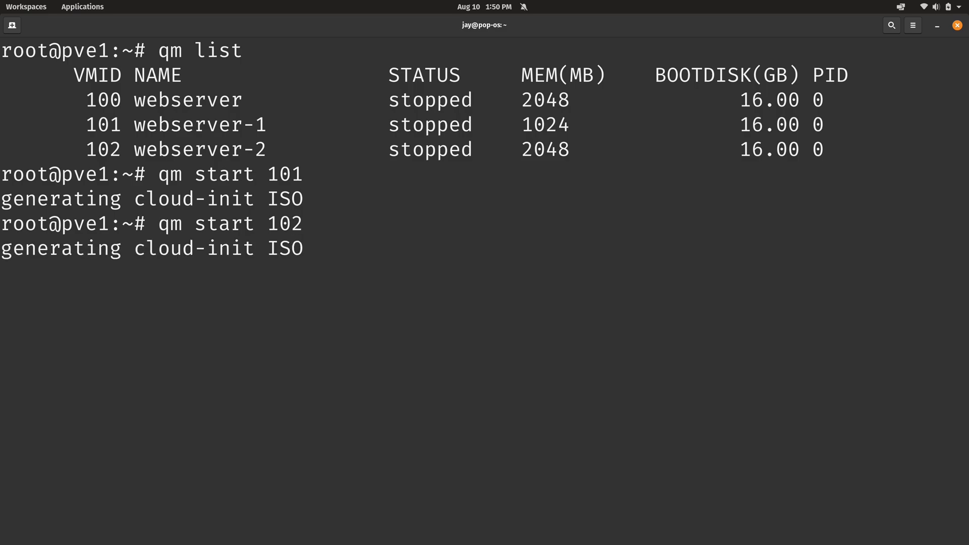
key("Return")
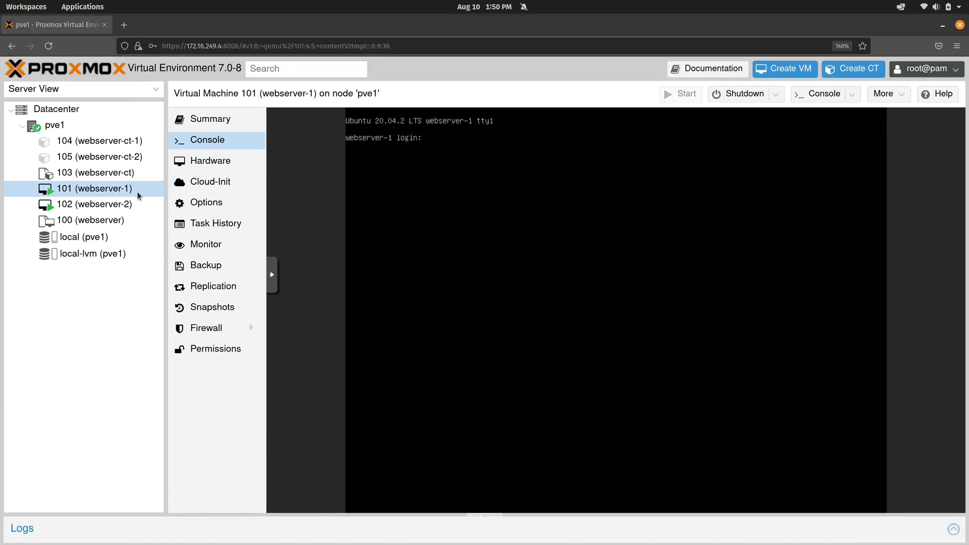
left_click(94, 204)
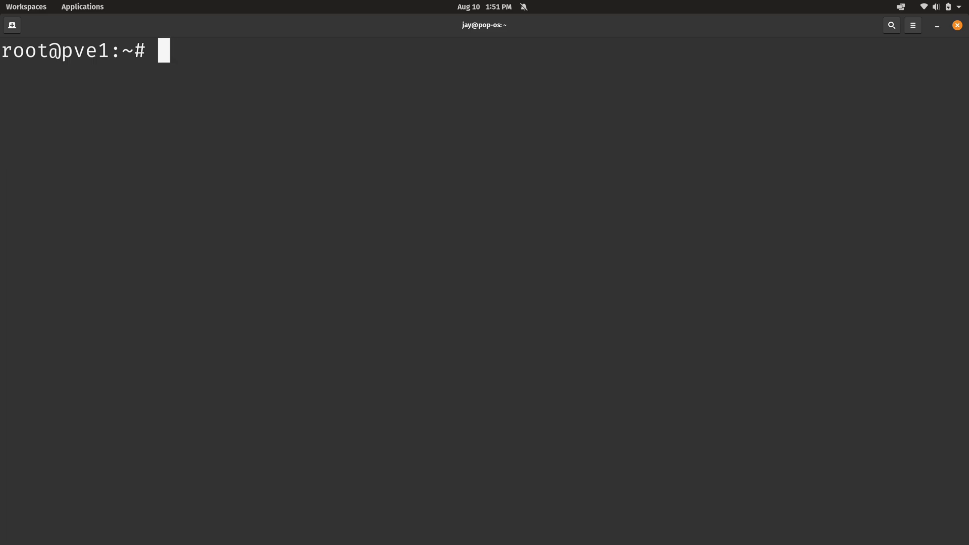
Run qm shutdown 101 and confirm in the web UI that webserver-1 has stopped.
type("qm shu")
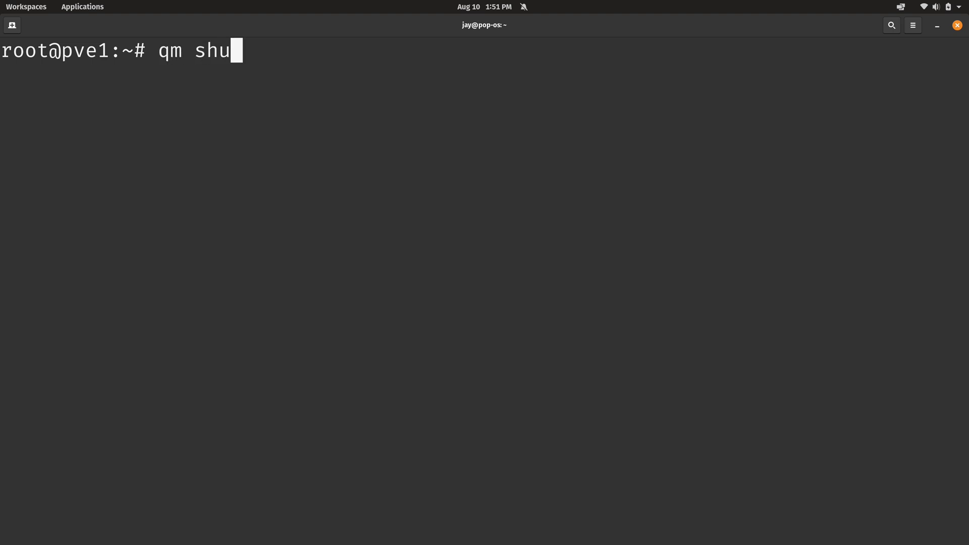
type("tdown 101")
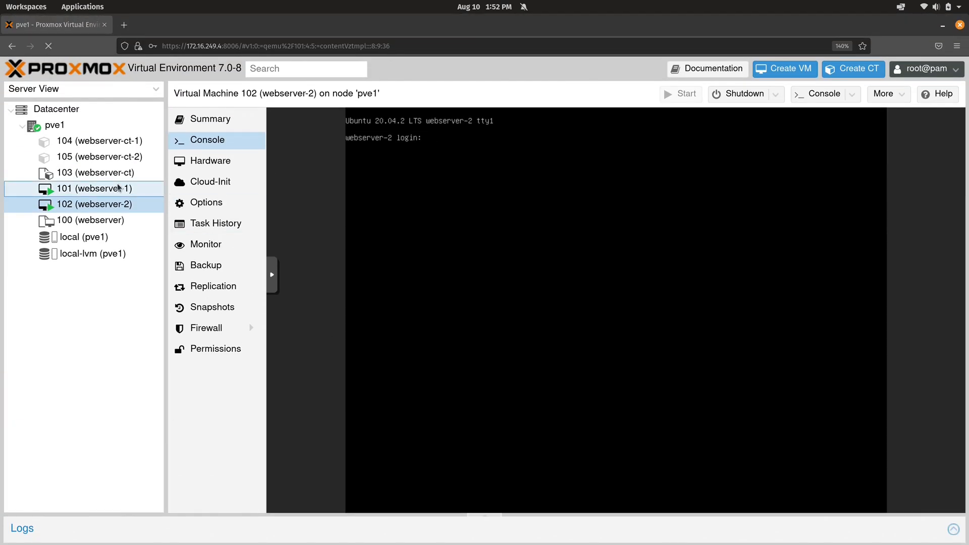
left_click(95, 189)
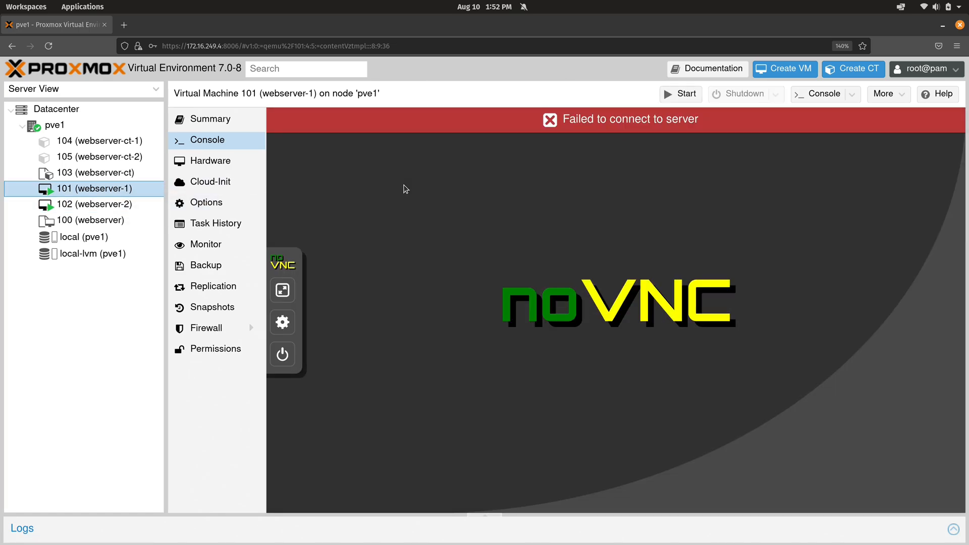
mouse_move(505, 221)
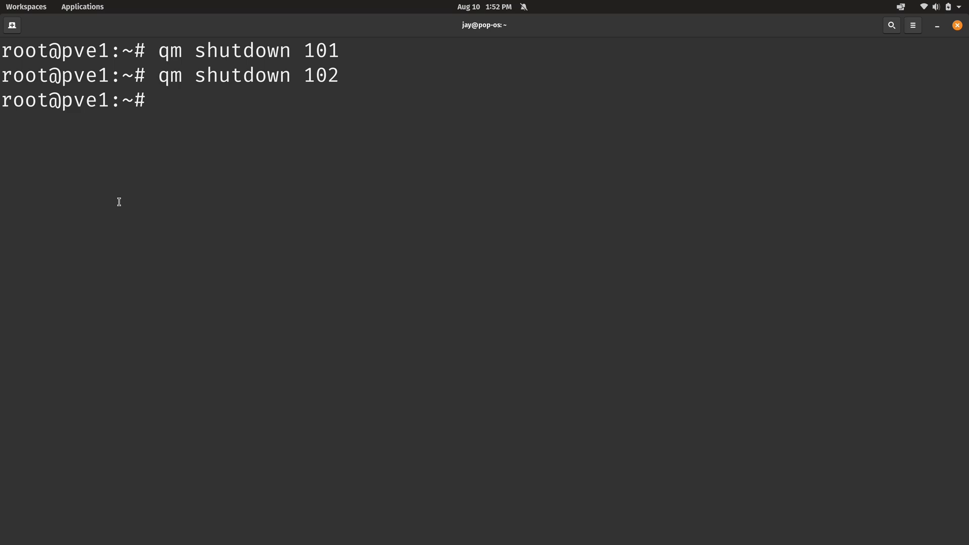
Edit the recalled command to qm start 102, run it and check webserver-2 is running.
type("qm shutdown 102")
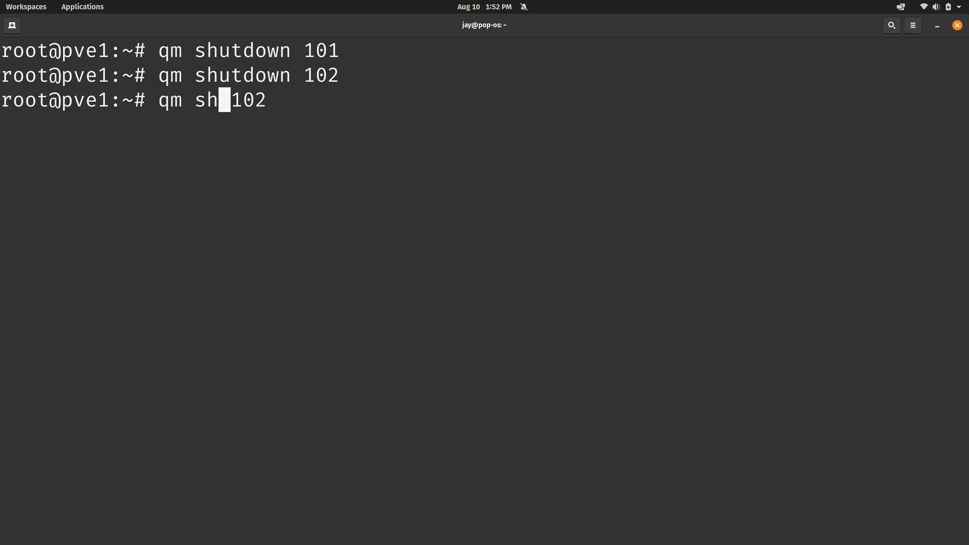
type("tart")
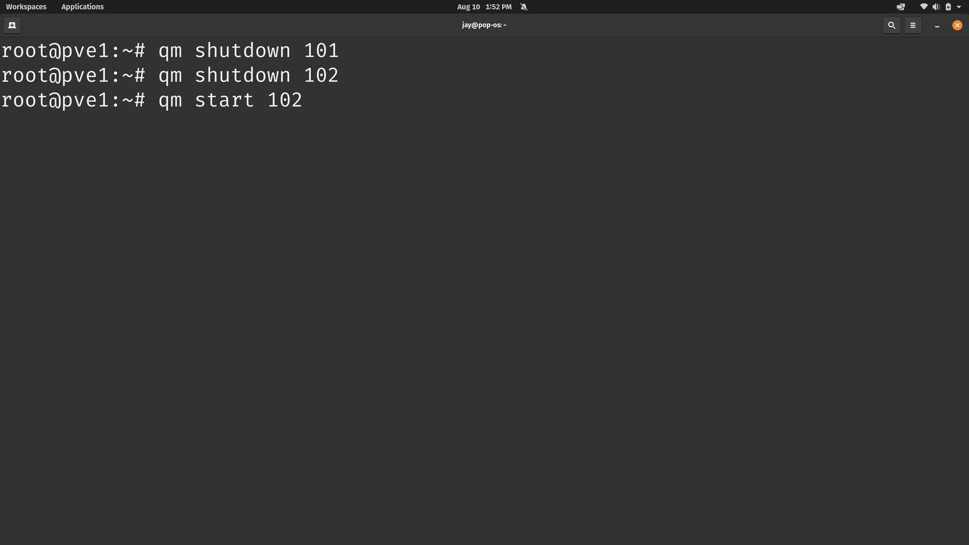
key("Return")
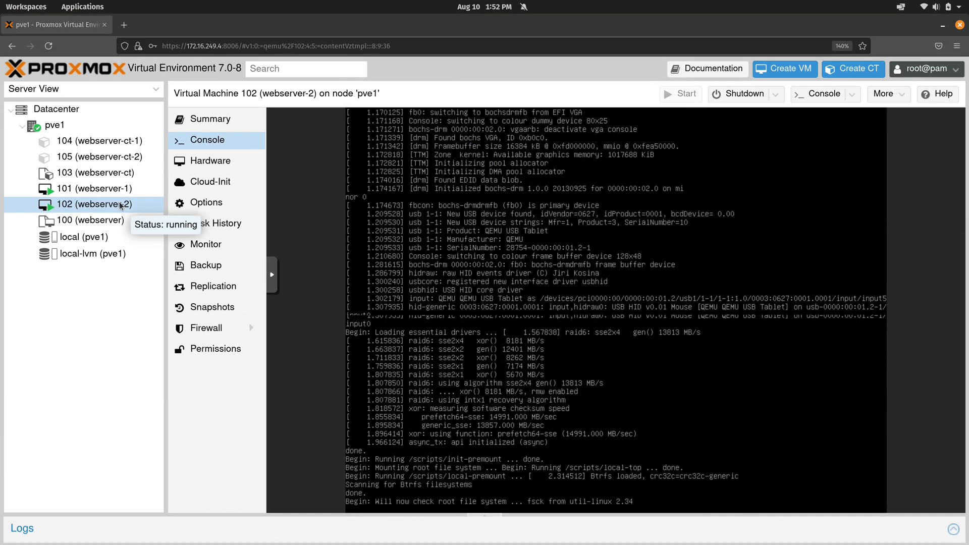
left_click(95, 188)
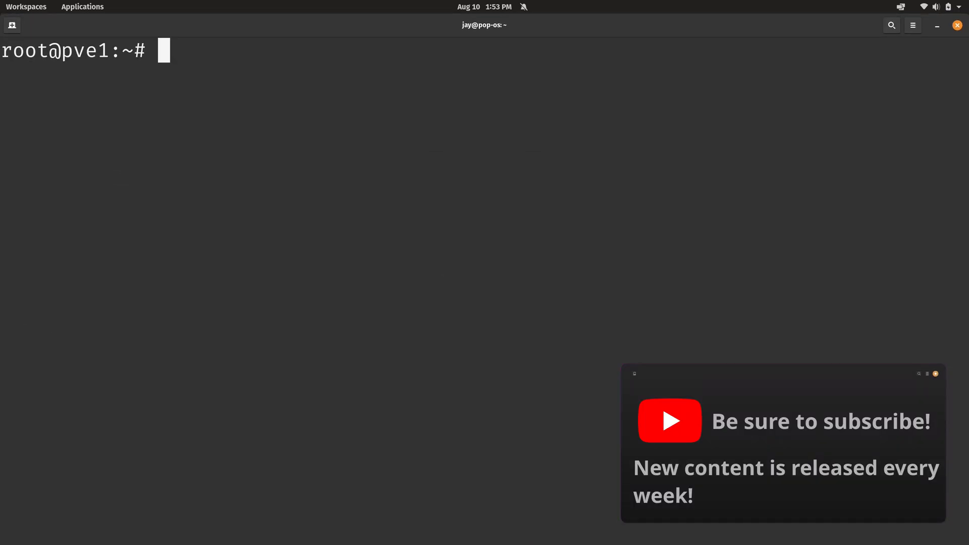
Run qm reboot 101 to reboot webserver-1.
type("qm reboot 1")
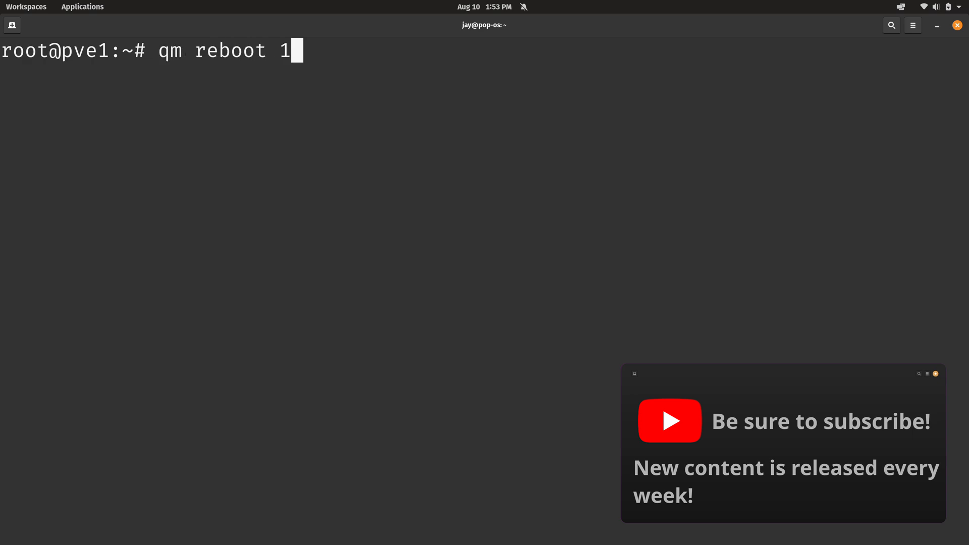
type("01")
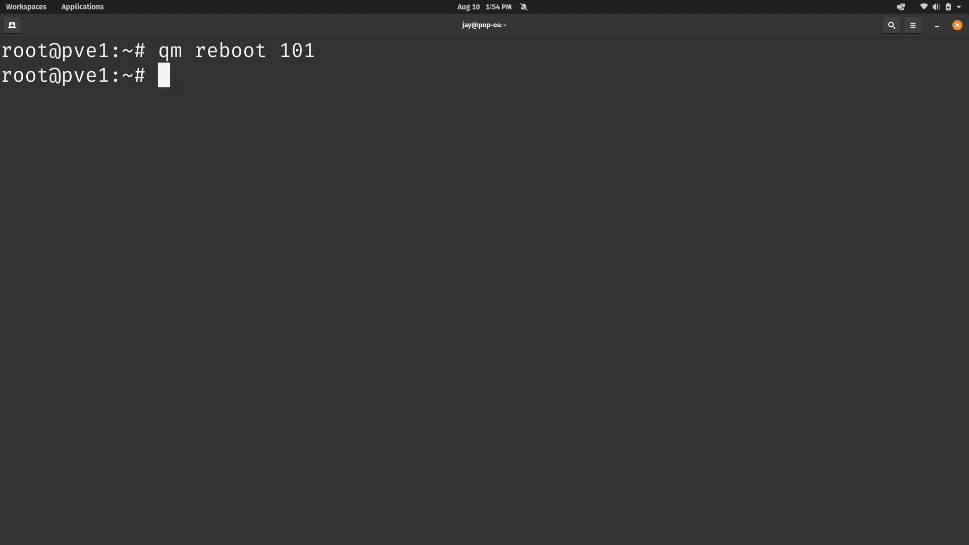
type("qm")
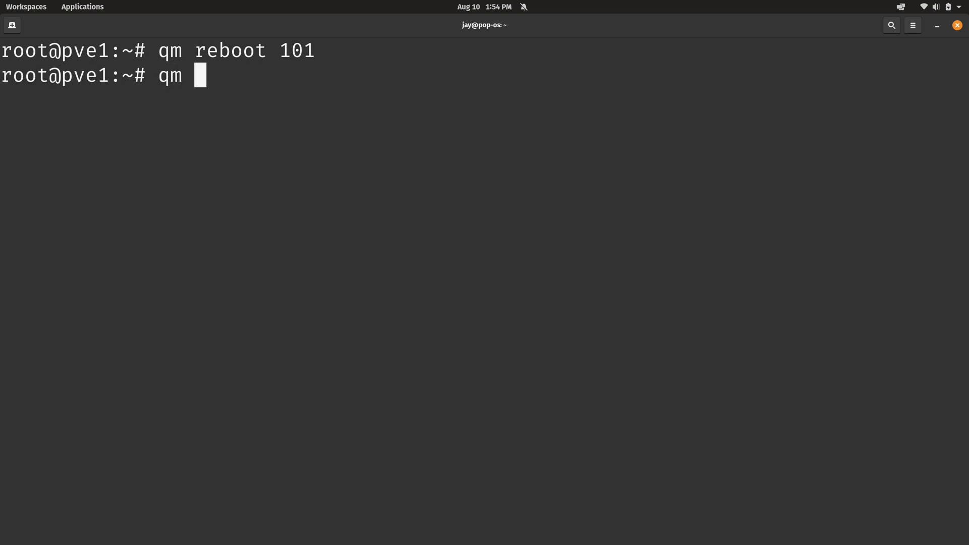
Run qm reset 101 to hard-reset the VM, then qm stop 101 to force it off.
type("reset 101")
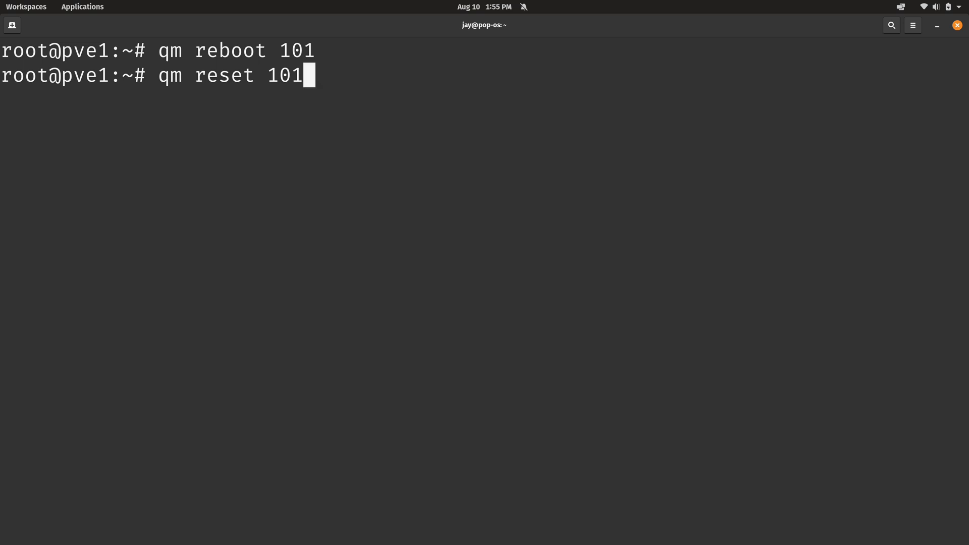
key("Return")
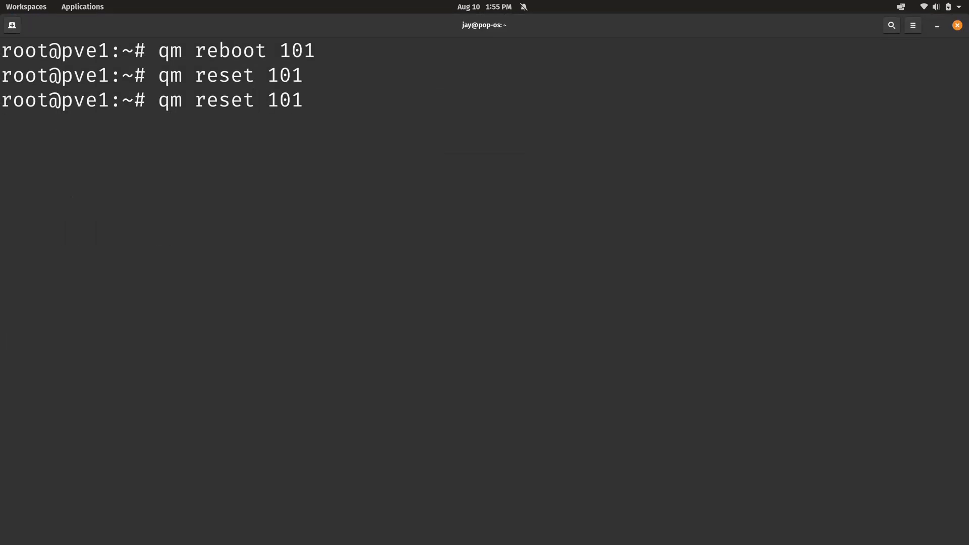
type("sto")
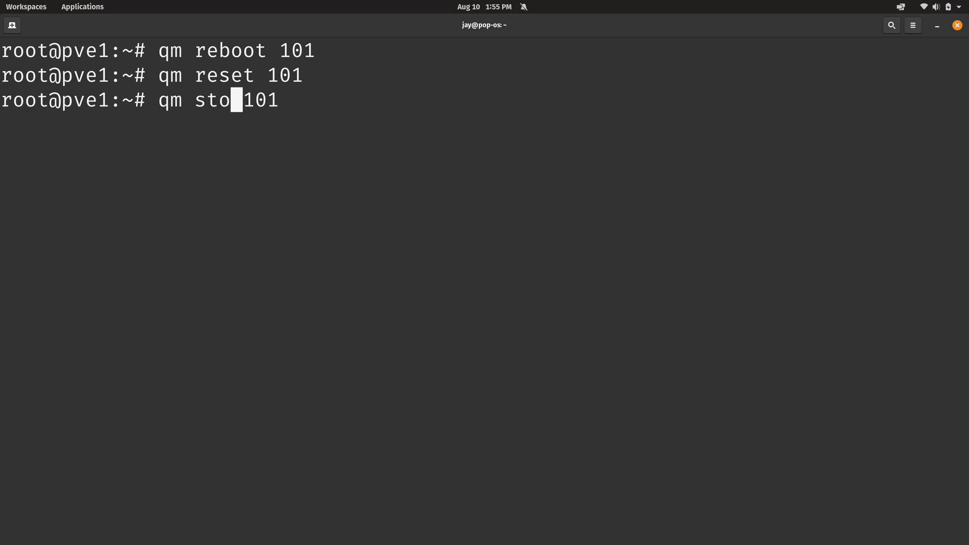
type("p")
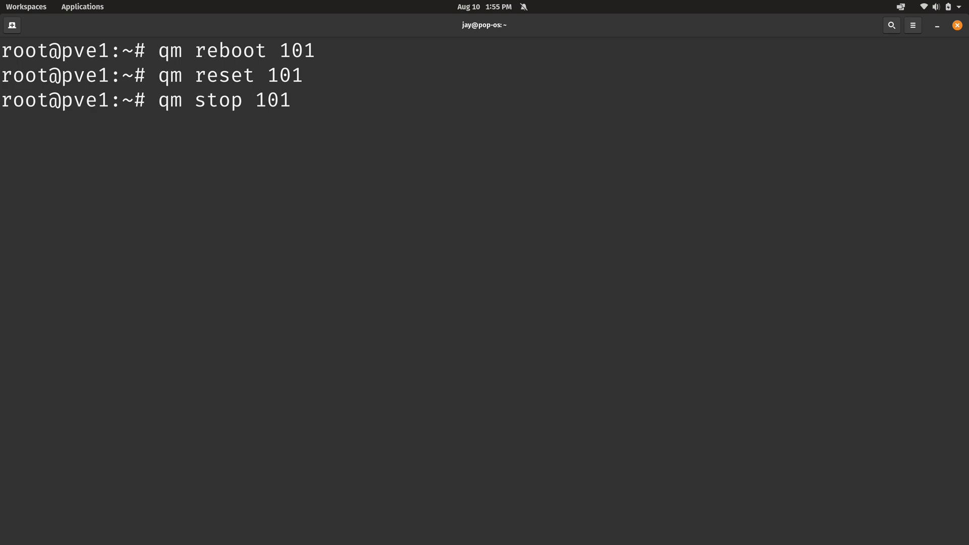
key("Return")
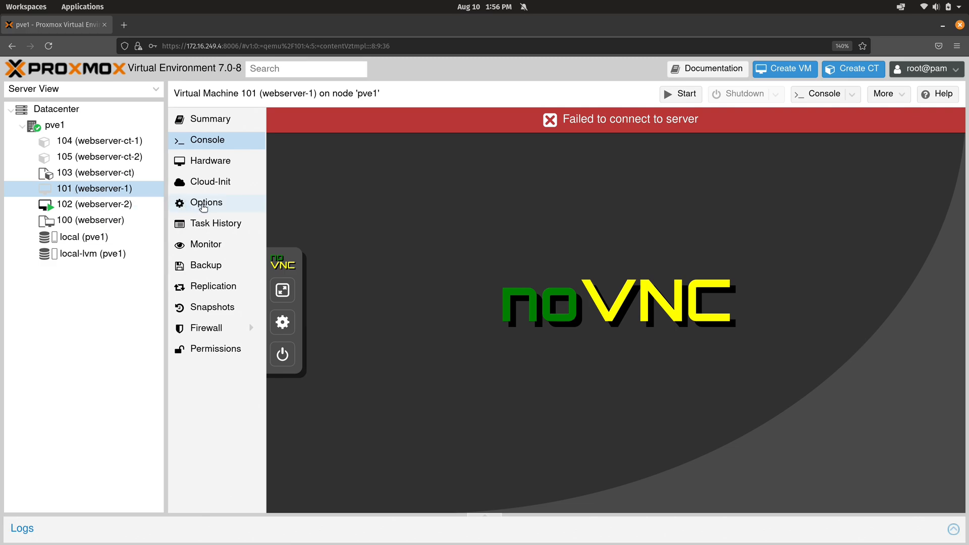
View webserver-1's Options, inspect Start at boot (Yes) and close the editor unchanged.
left_click(206, 202)
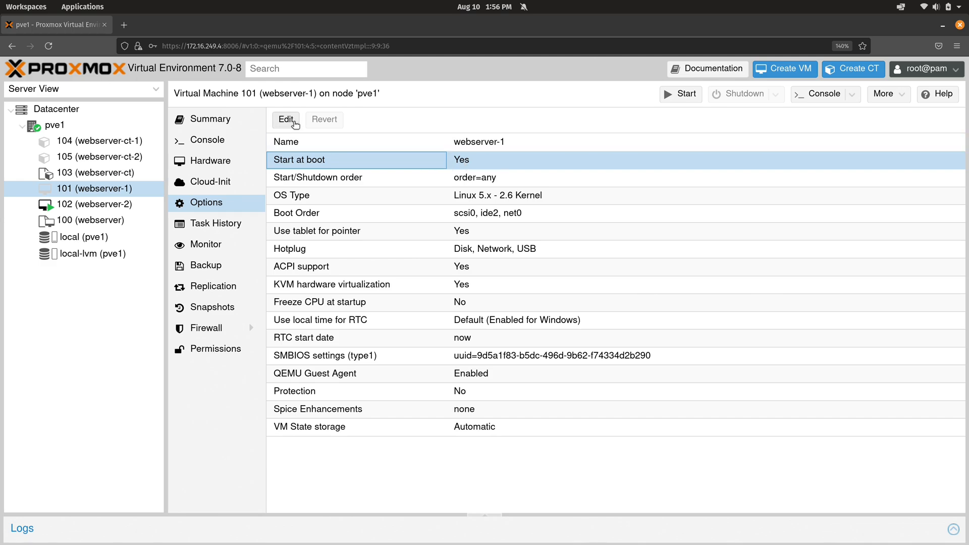
left_click(284, 119)
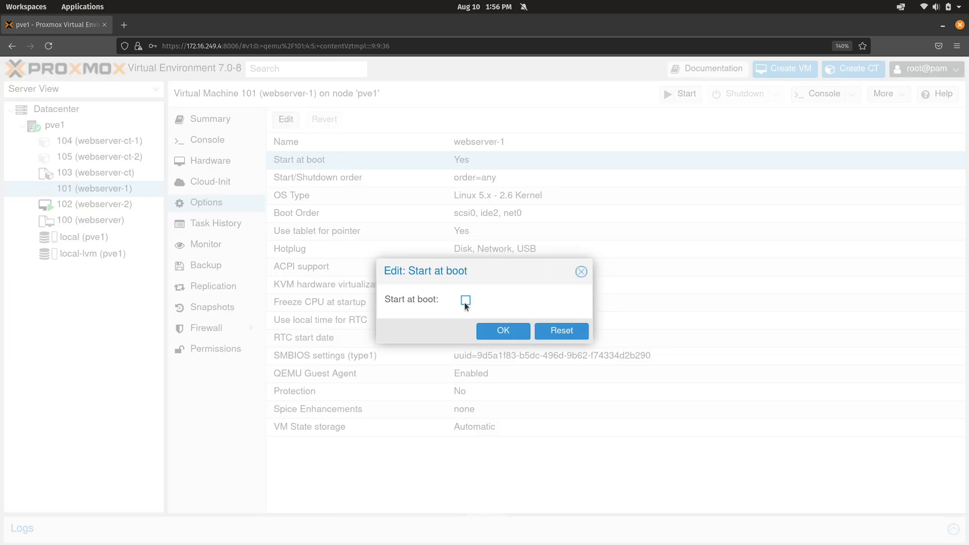
left_click(580, 271)
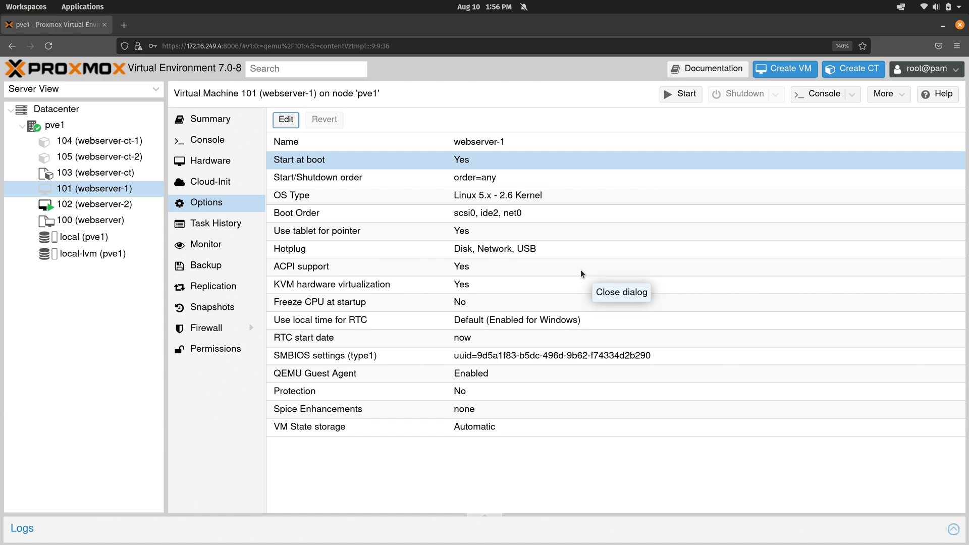
mouse_move(582, 273)
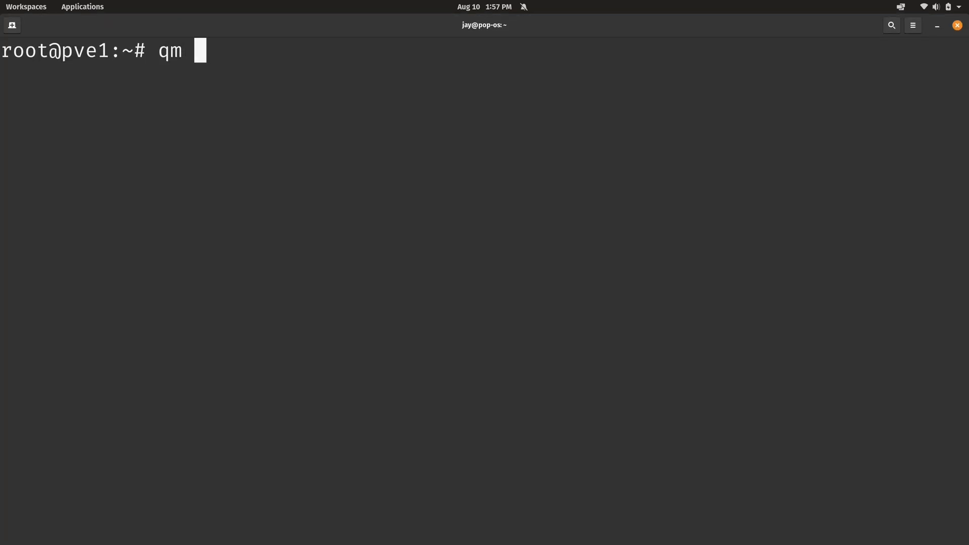
Run qm set --onboot 0 101 to disable VM 101's start at boot, then rerun with onboot 1.
type("set")
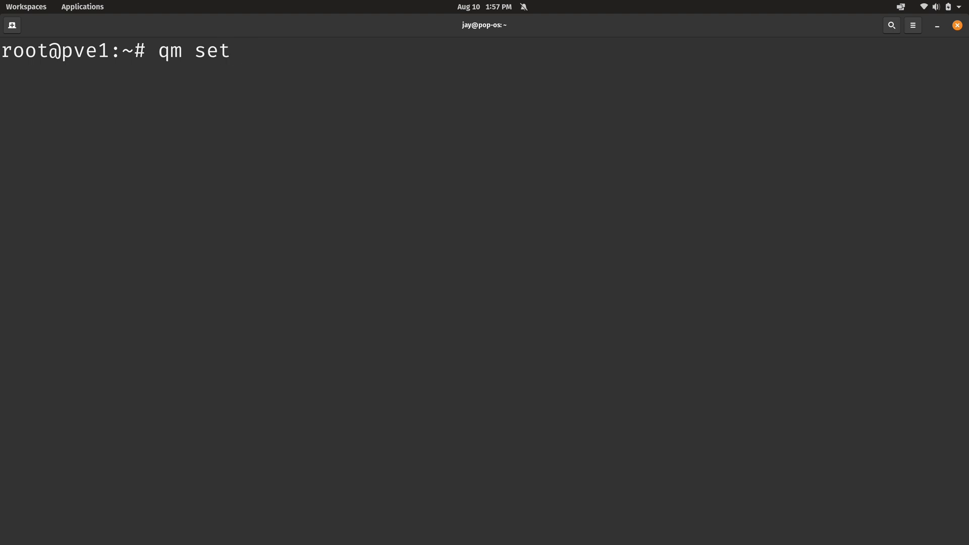
type("--")
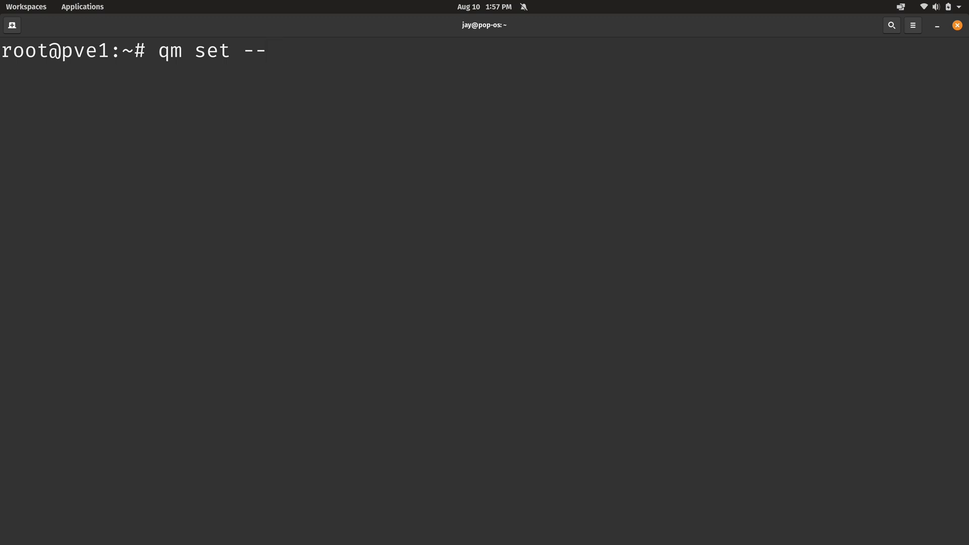
type("onboot 0")
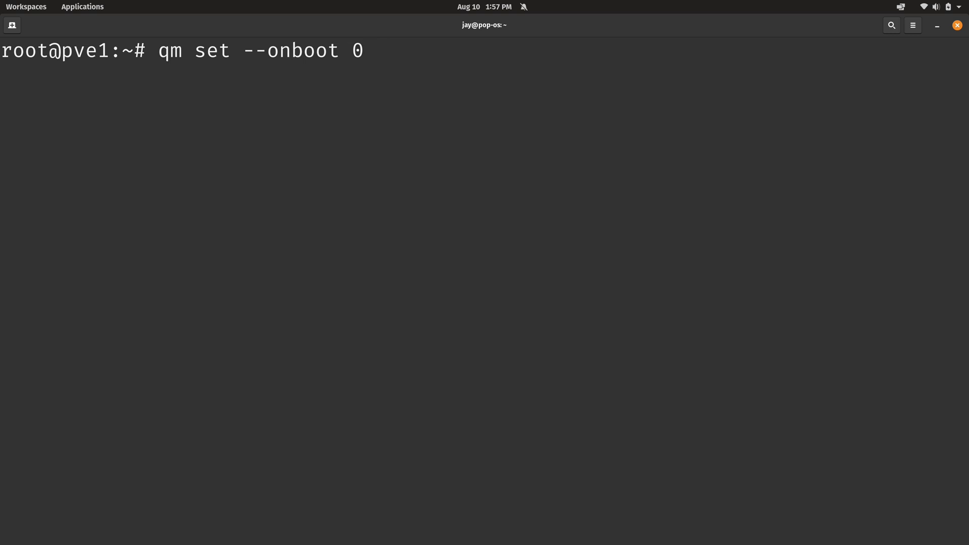
type("101")
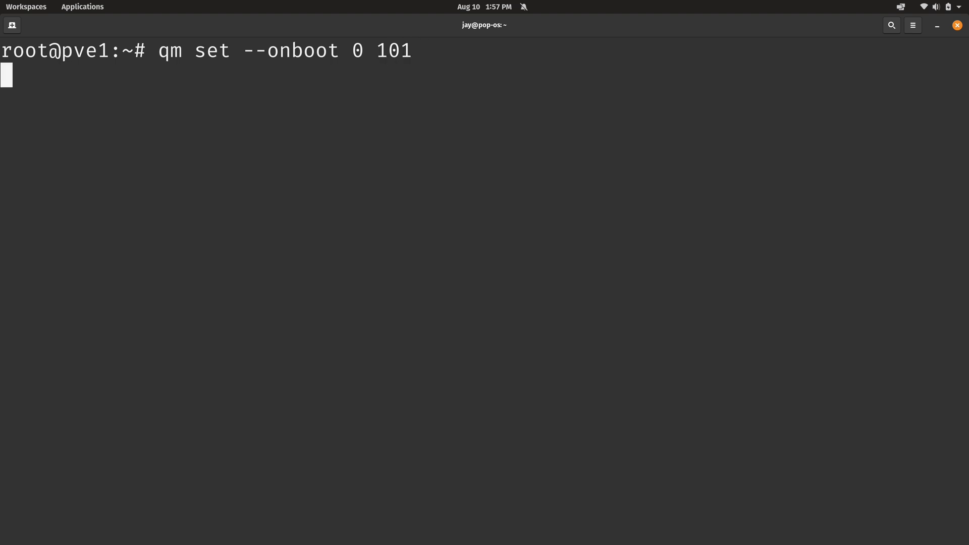
key("Return")
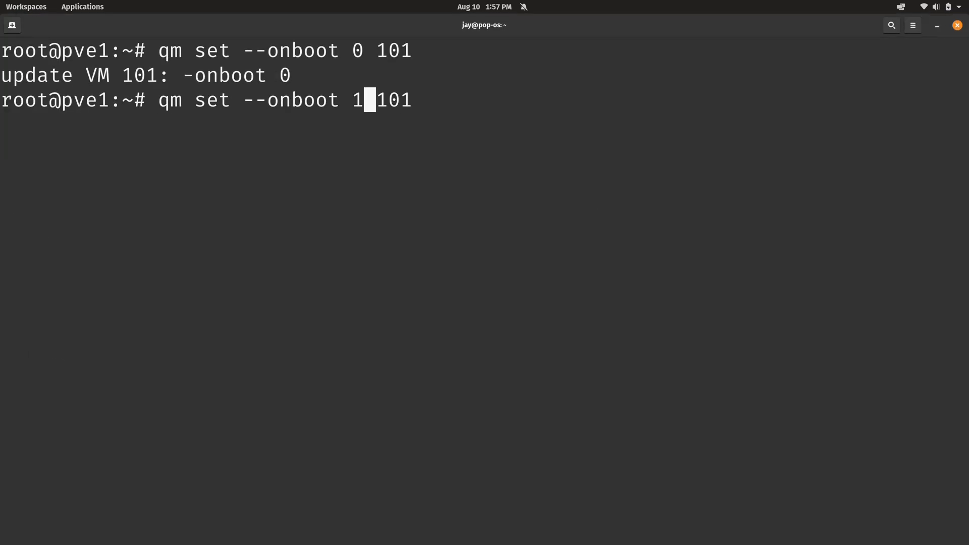
key("Return")
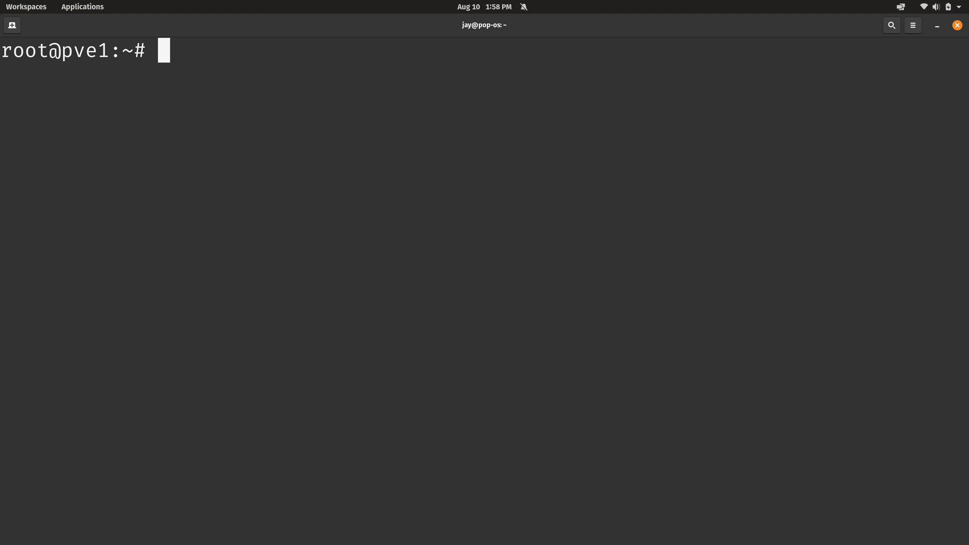
Show VM 101's configuration with qm config 101, highlight onboot: 1, then clear the screen.
type("qm")
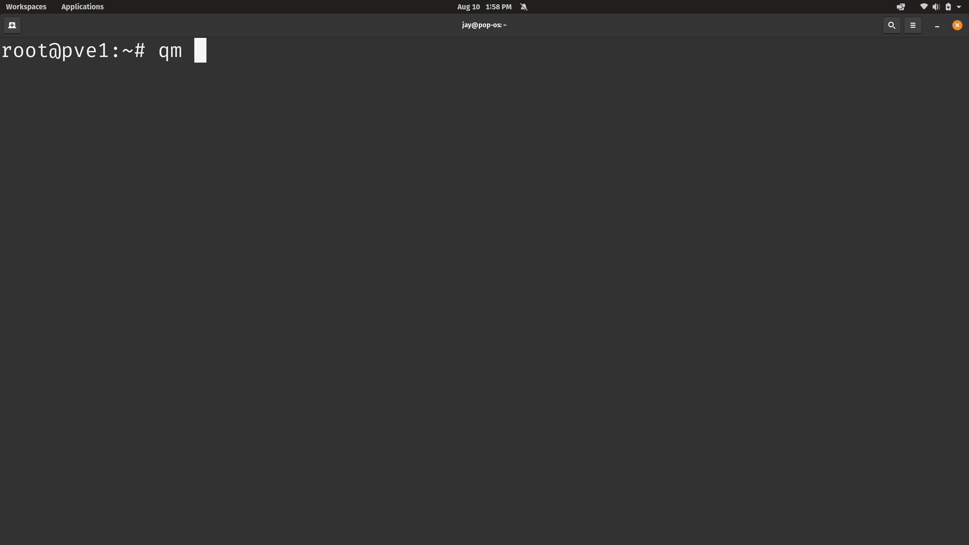
type("config")
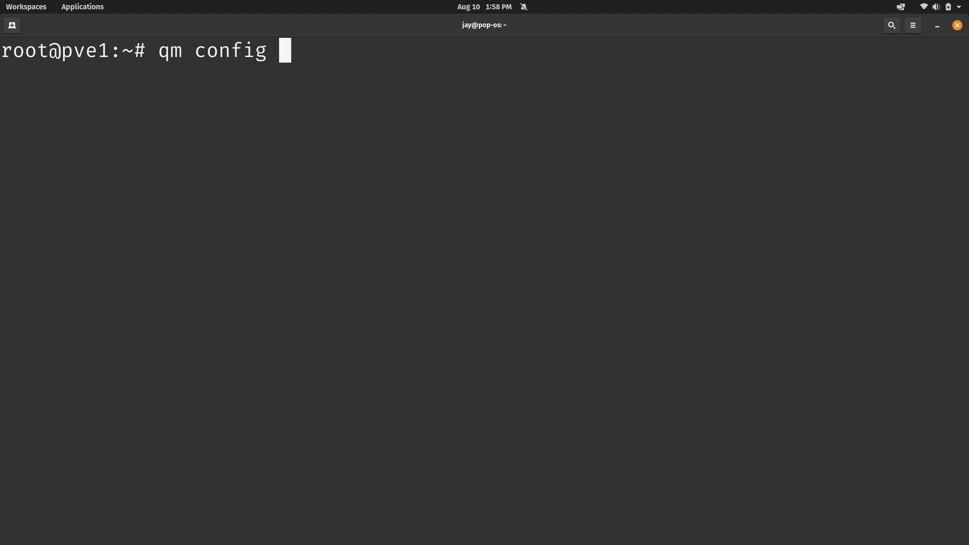
type("10")
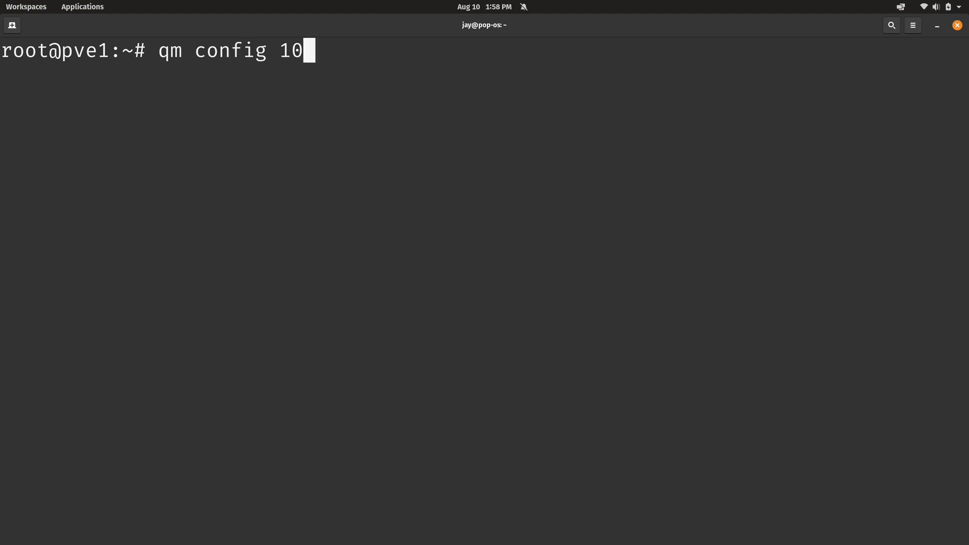
type("1")
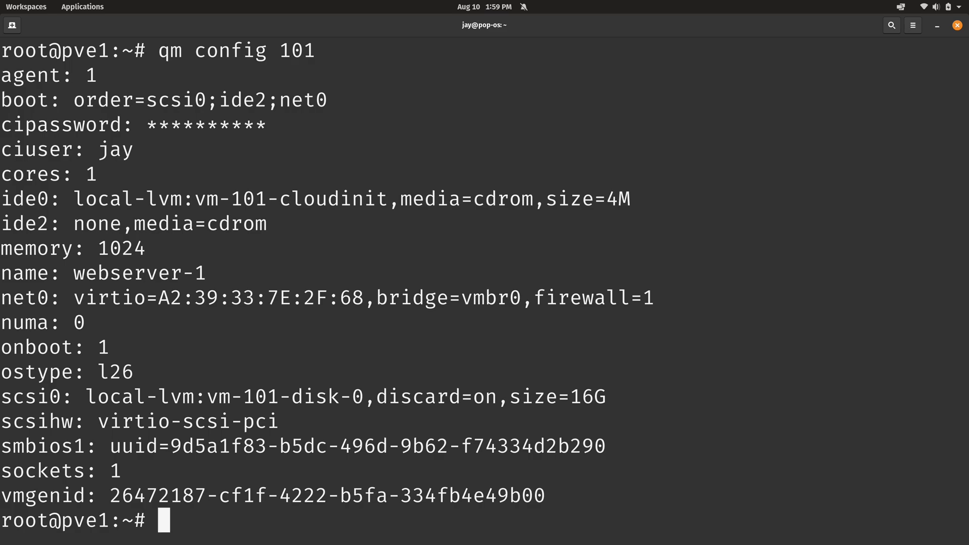
mouse_move(321, 123)
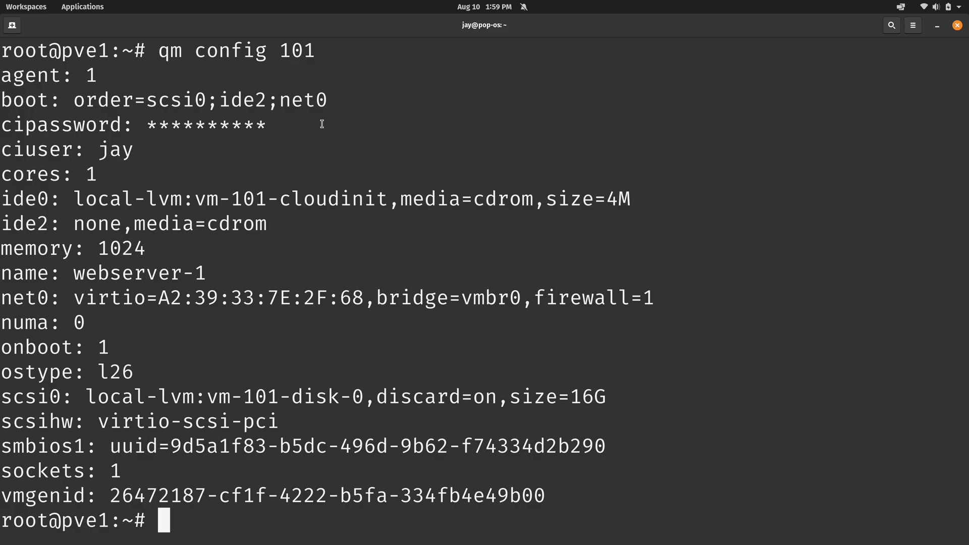
double_click(37, 346)
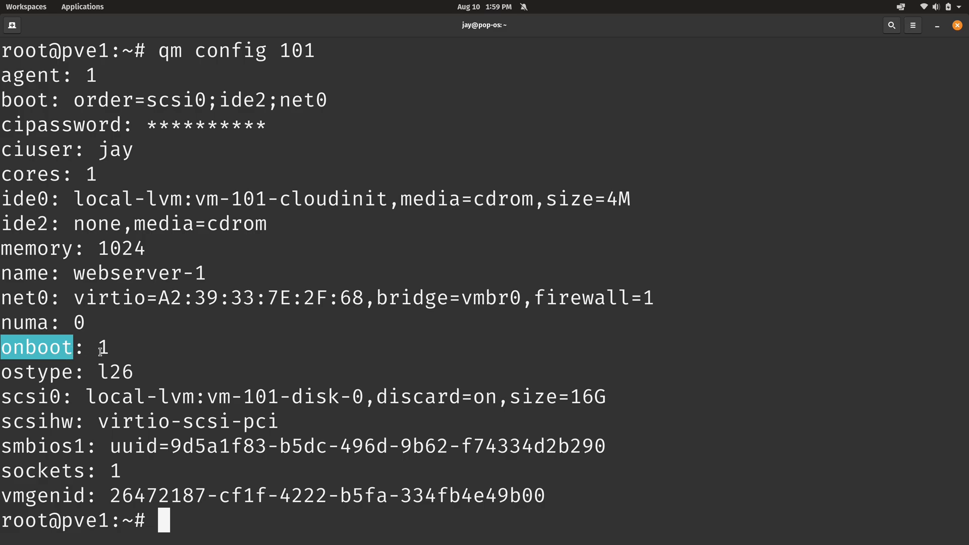
key("ctrl+l")
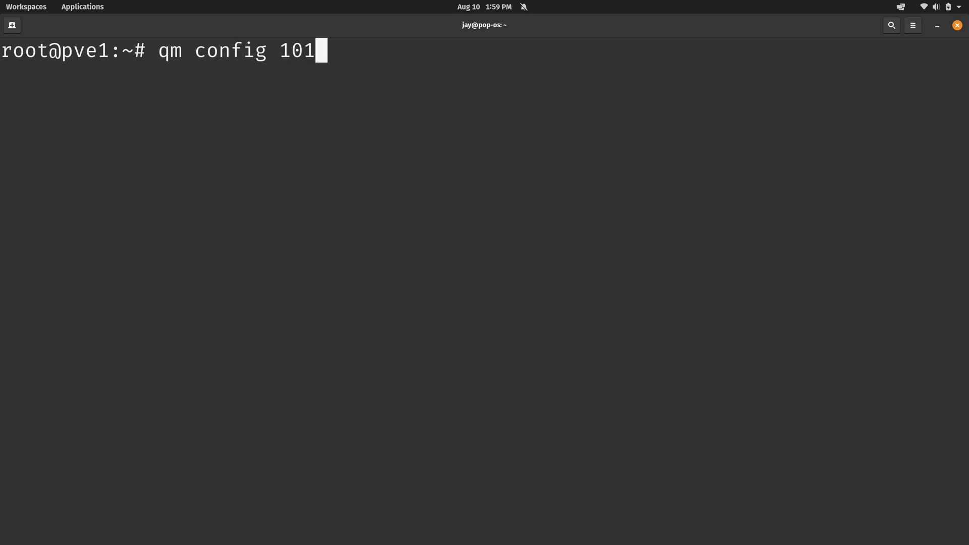
Filter qm config 101 through grep to show cores: 1 and memory: 1024.
type("| grep")
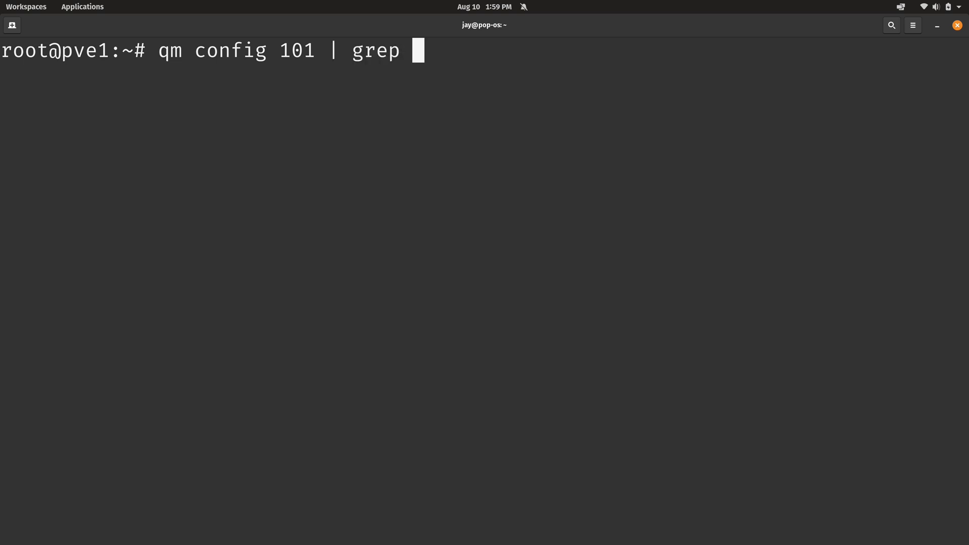
type("cores")
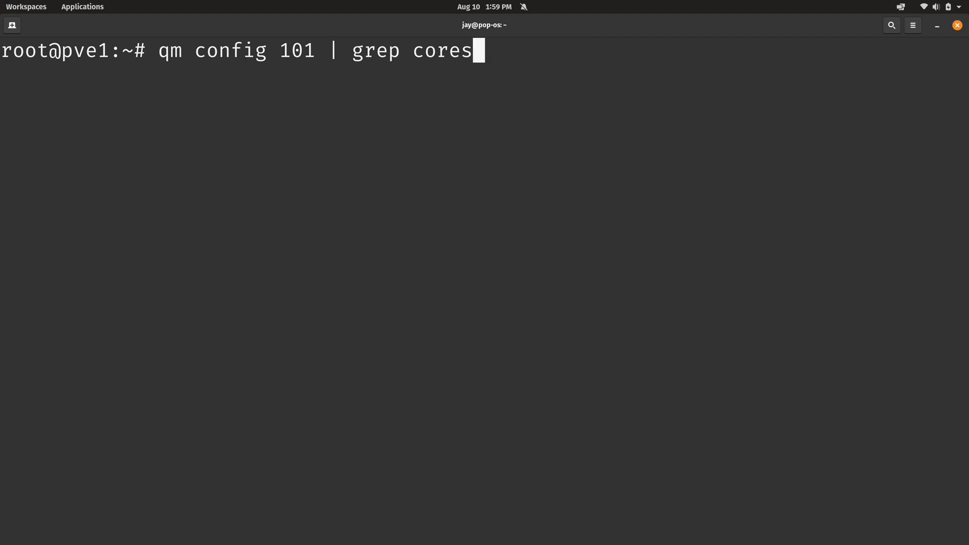
key("Return")
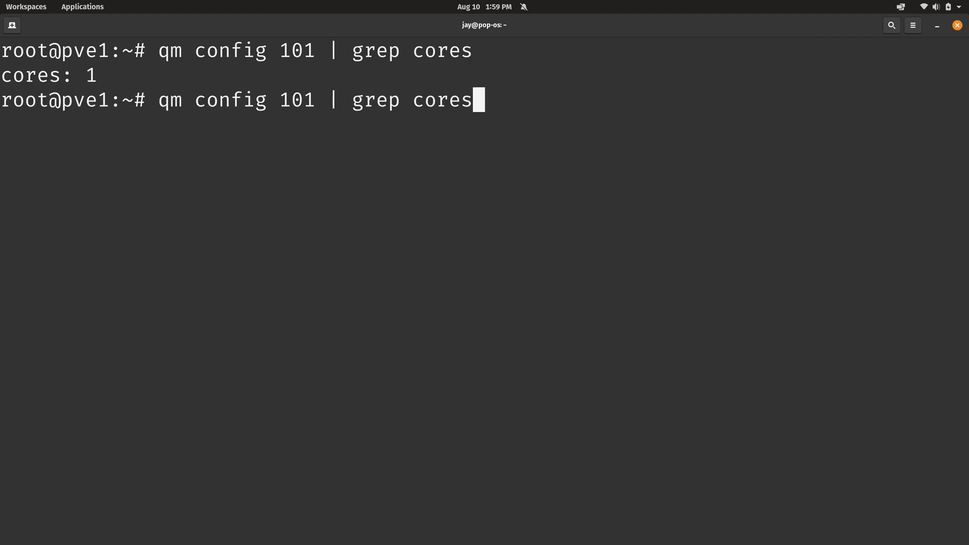
type("memory")
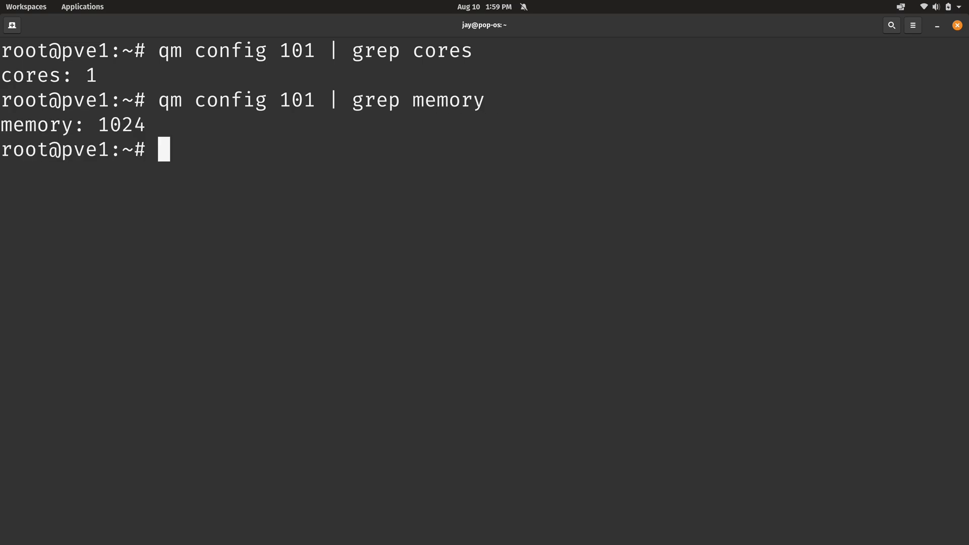
type("qm s")
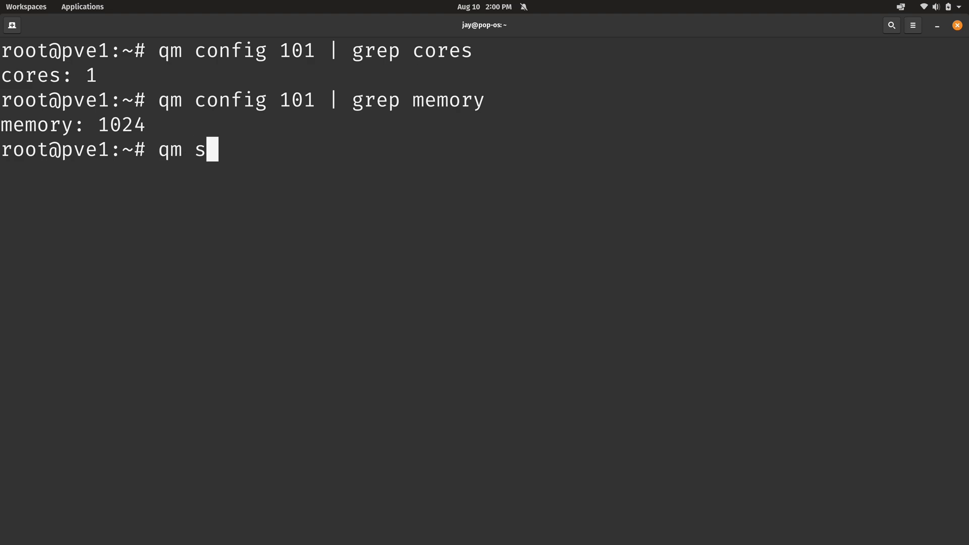
Set VM 101's memory to 2048 with qm set --memory 2048 101.
type("et")
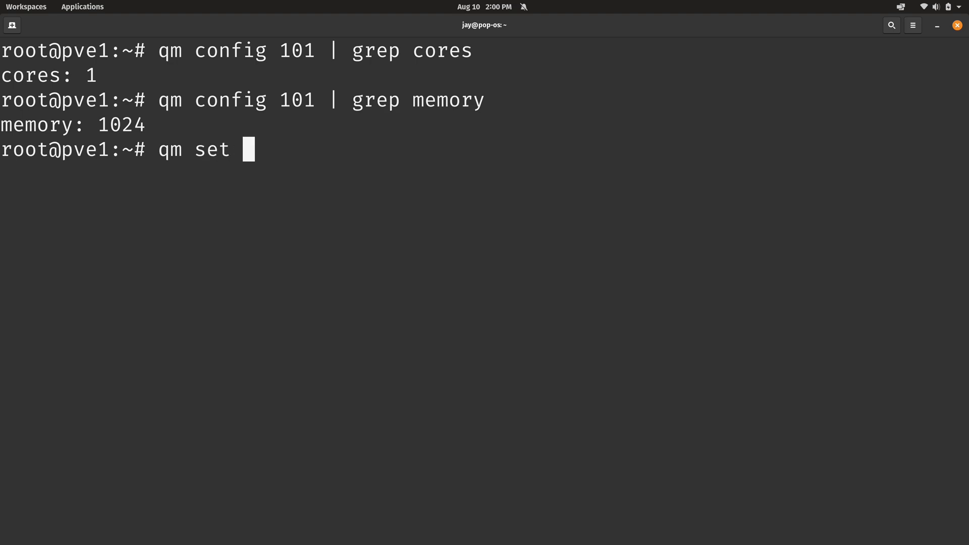
type("--")
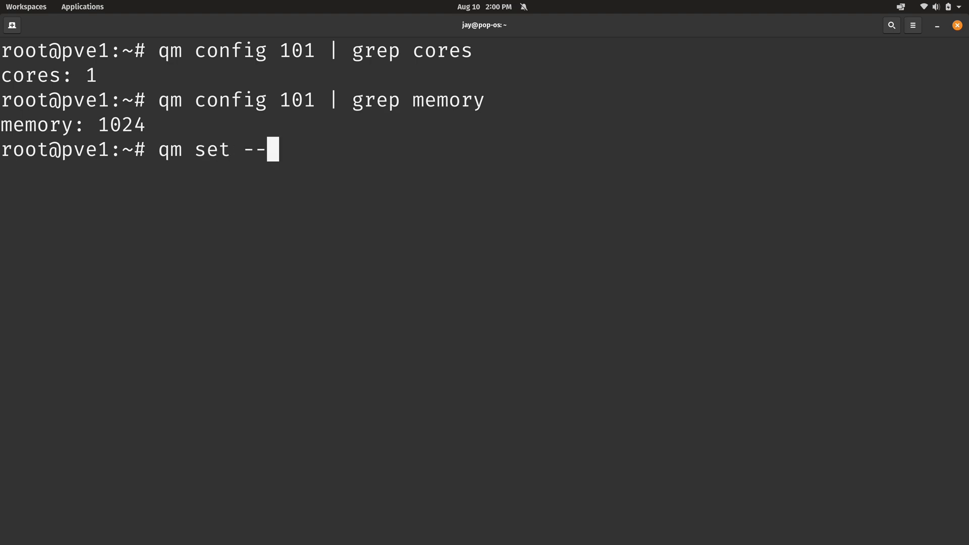
type("memory")
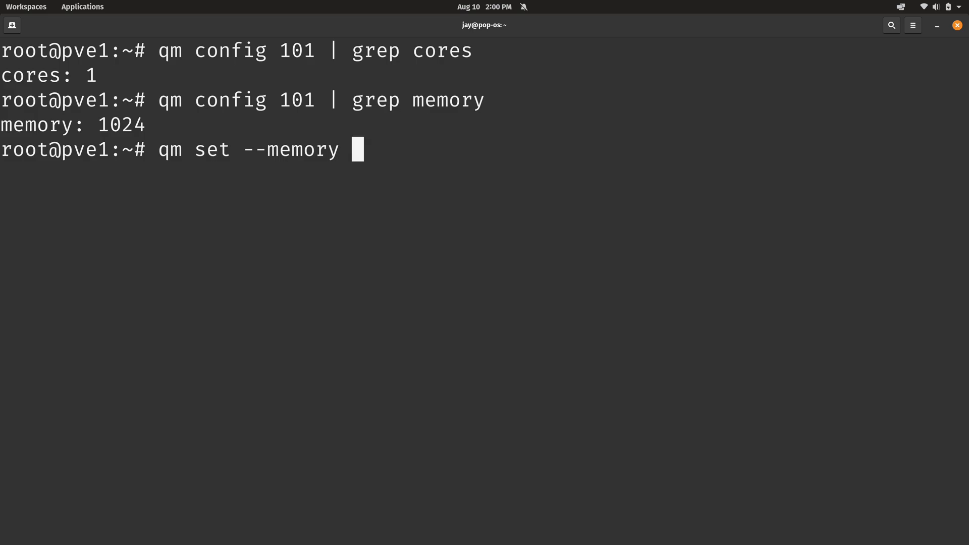
type("2048")
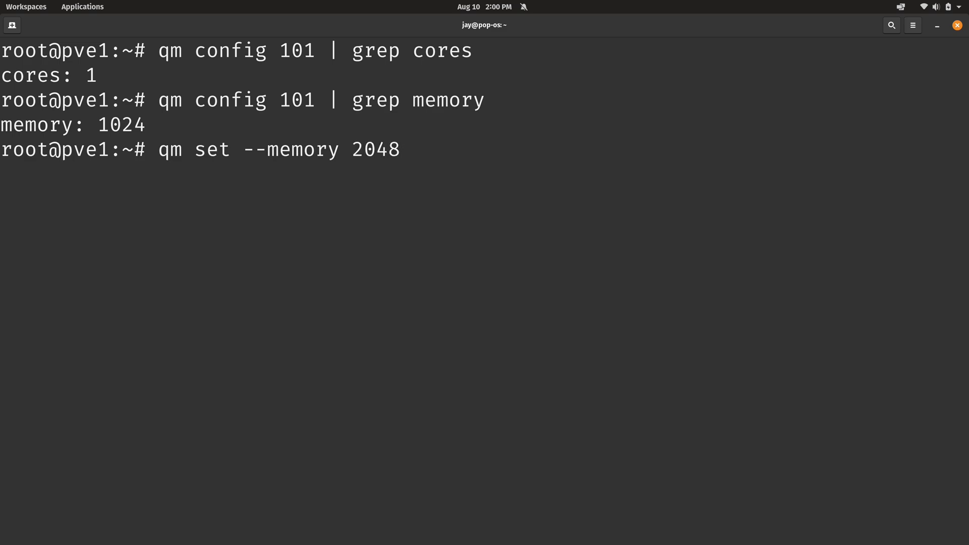
type("10")
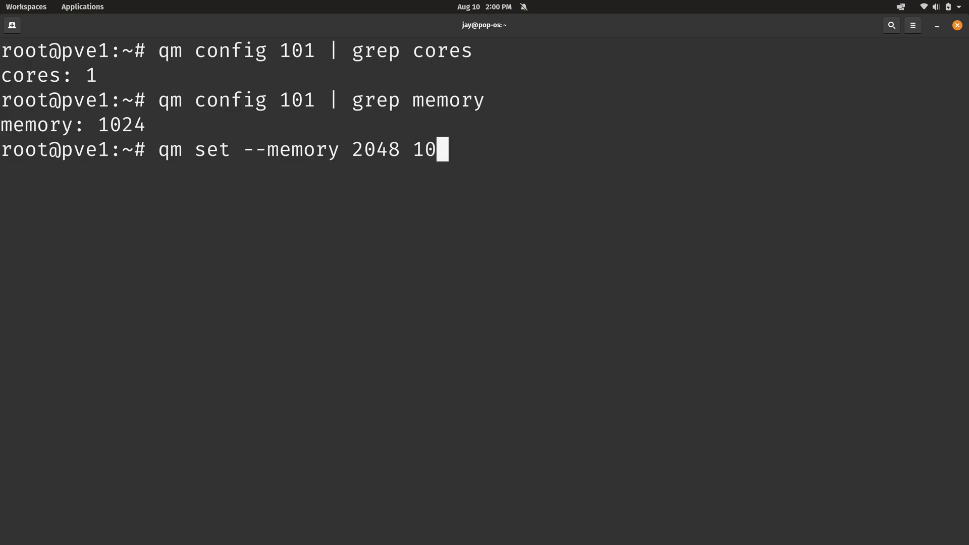
type("1")
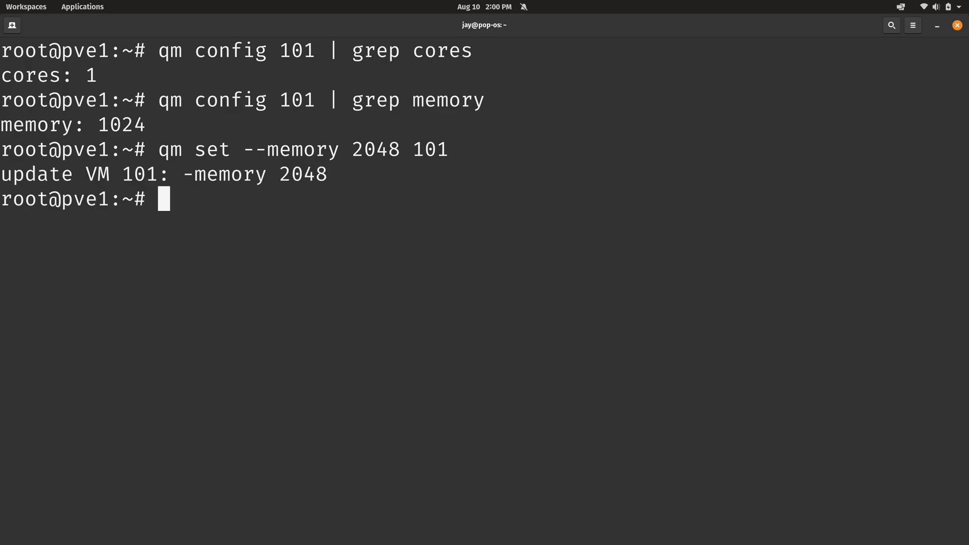
Confirm memory: 2048 with qm config 101 | grep memory.
type("qm config 101 | grep memory")
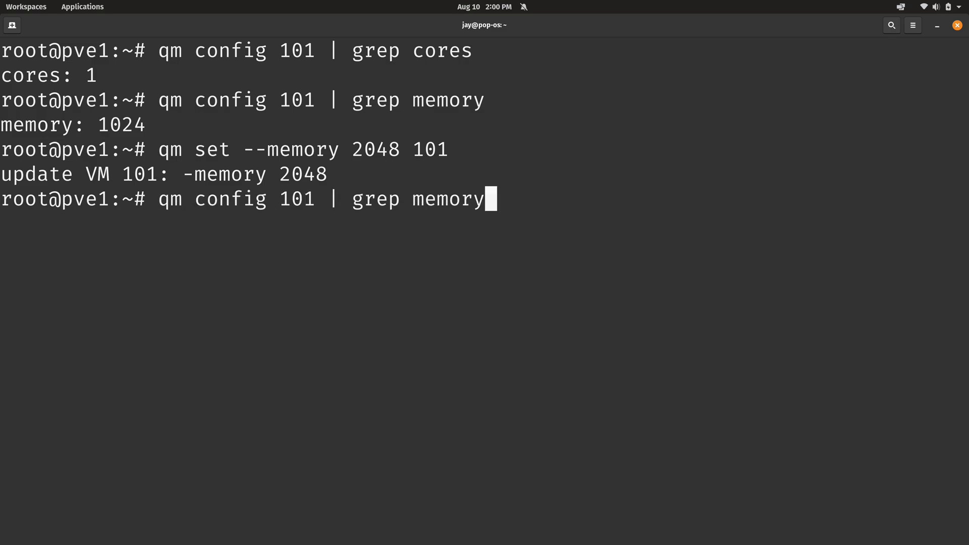
key("Return")
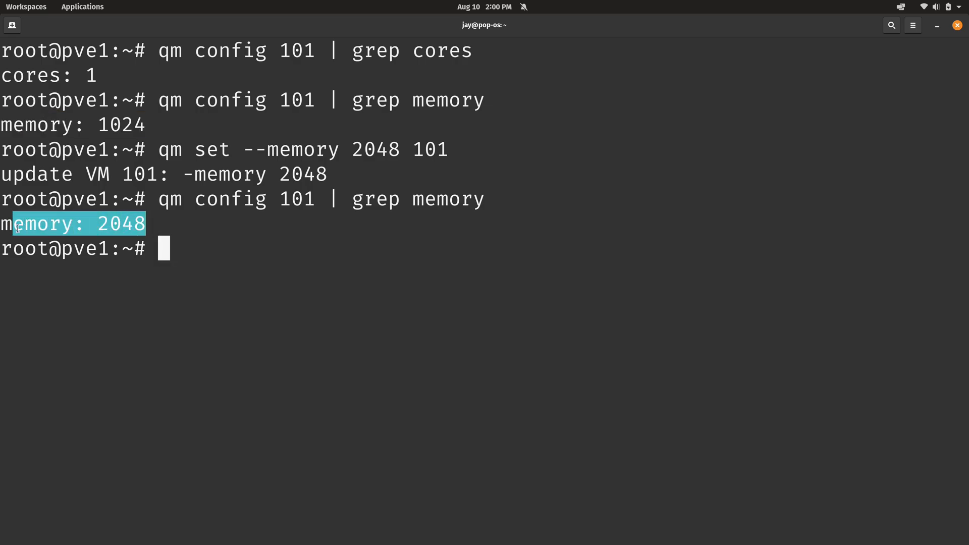
mouse_move(257, 236)
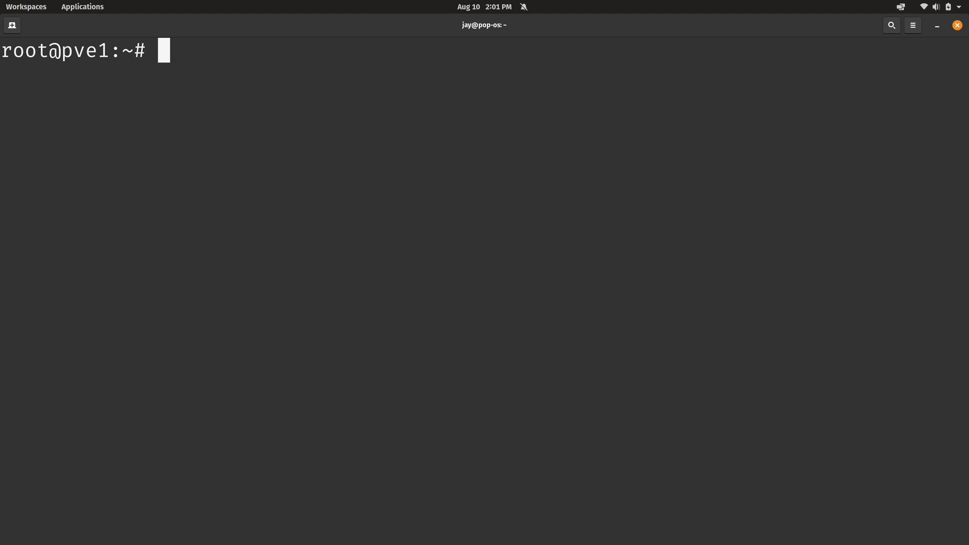
List containers 103–105 with pct list, then request container 104's configuration with pct config 104.
type("pct list")
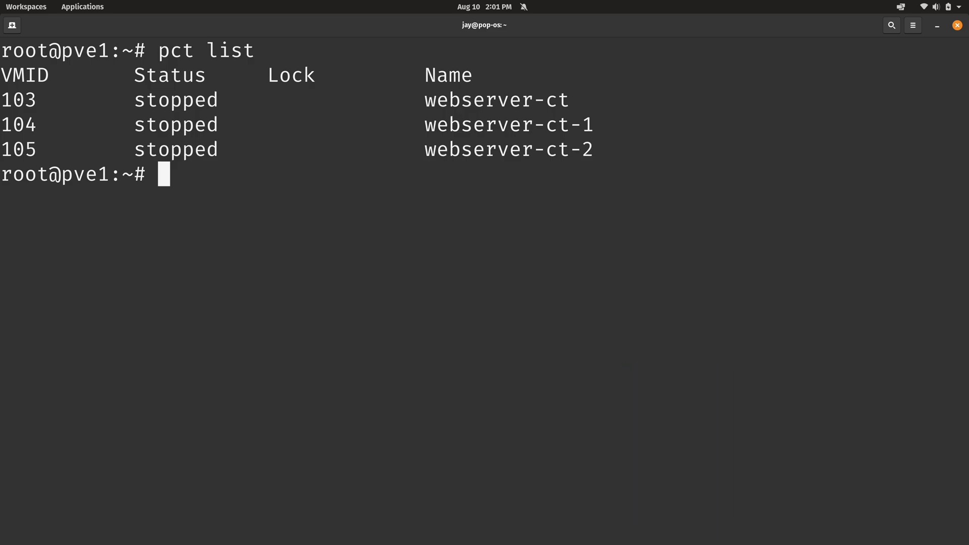
type("pct config")
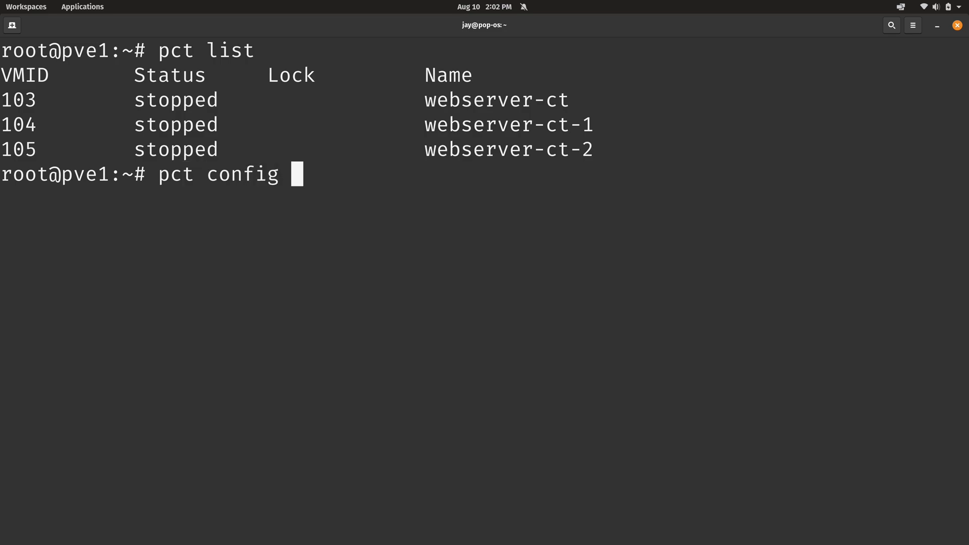
type("10")
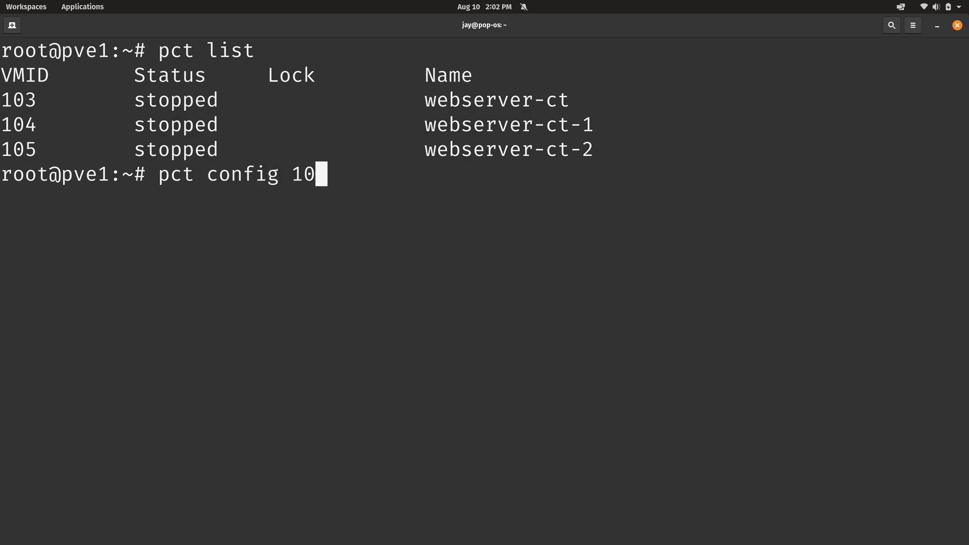
type("4")
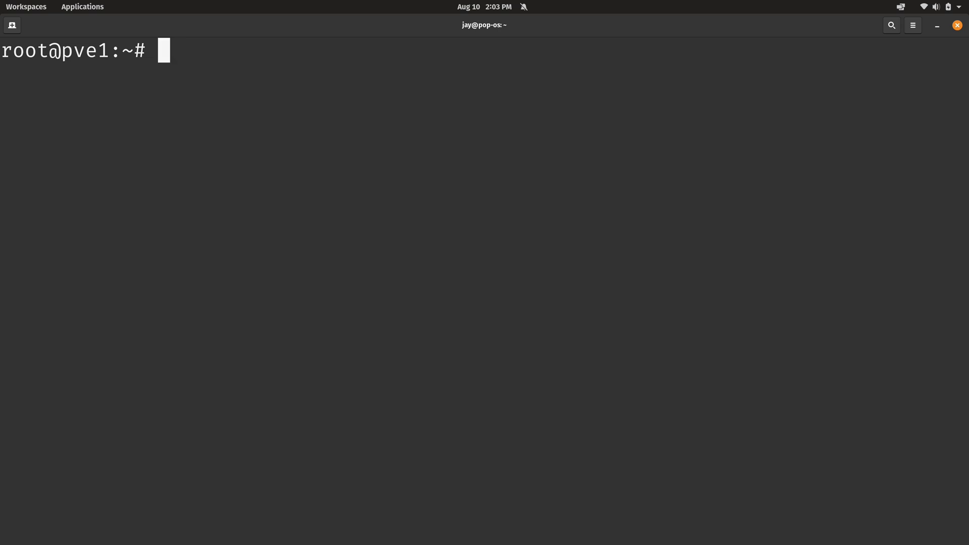
List containers, attempt pct start 103 (refused as a template), then start container 104.
type("pct list")
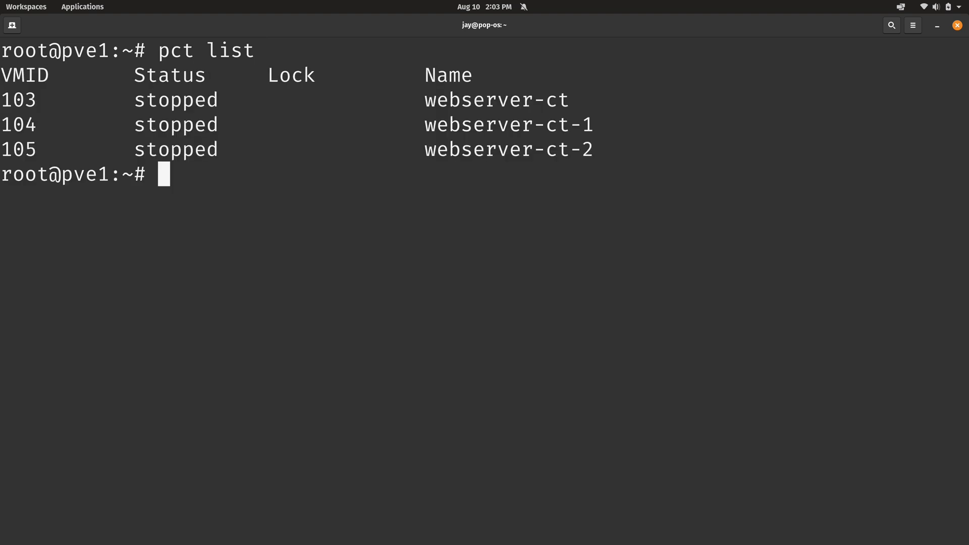
type("pct")
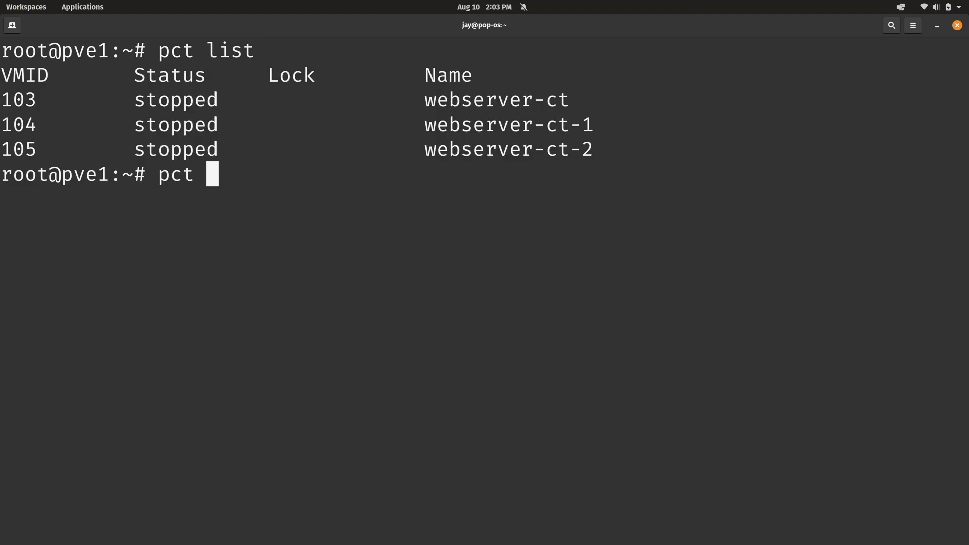
type("start 103")
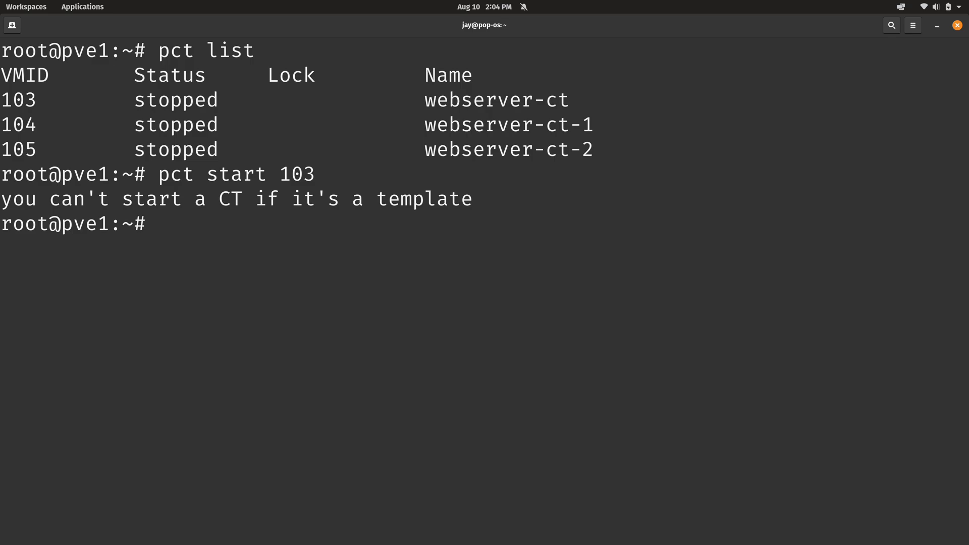
type("pct start 103")
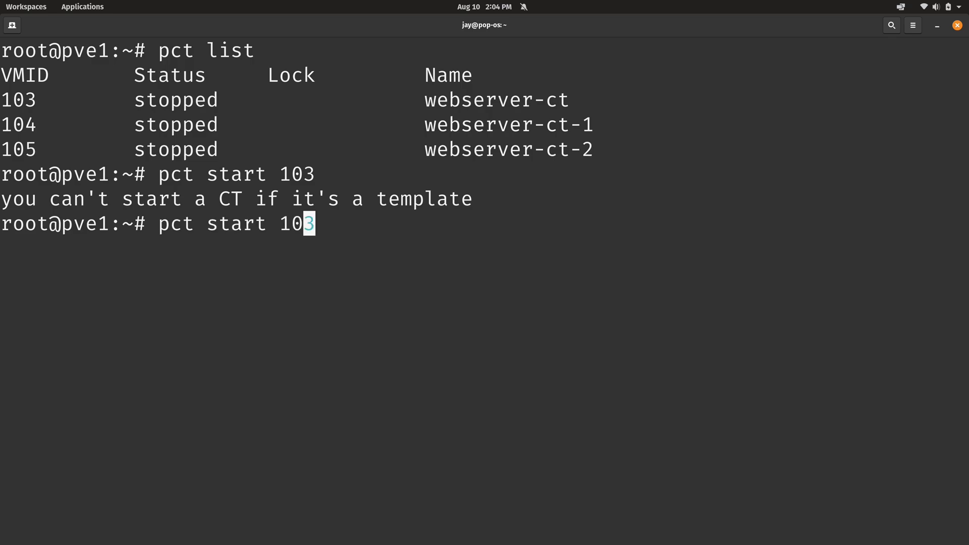
type("4")
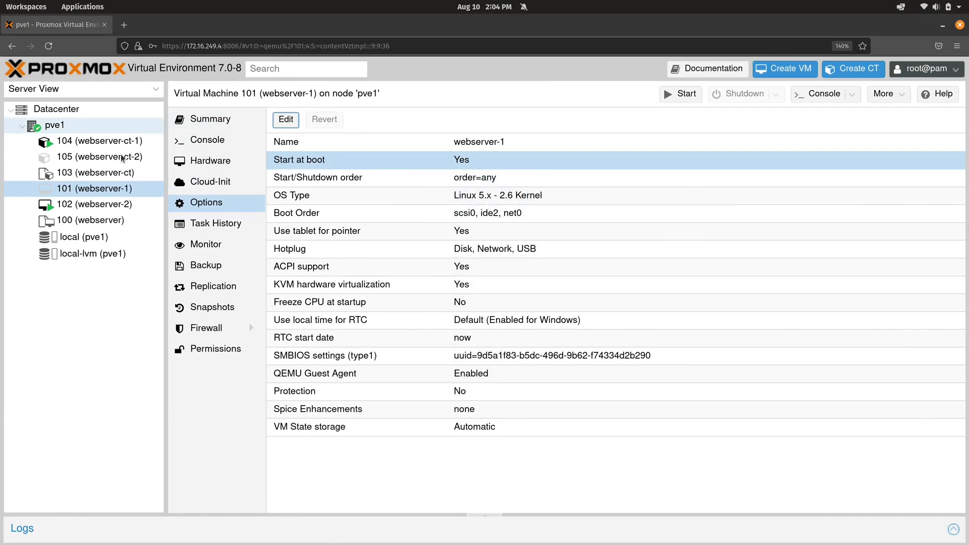
mouse_move(50, 149)
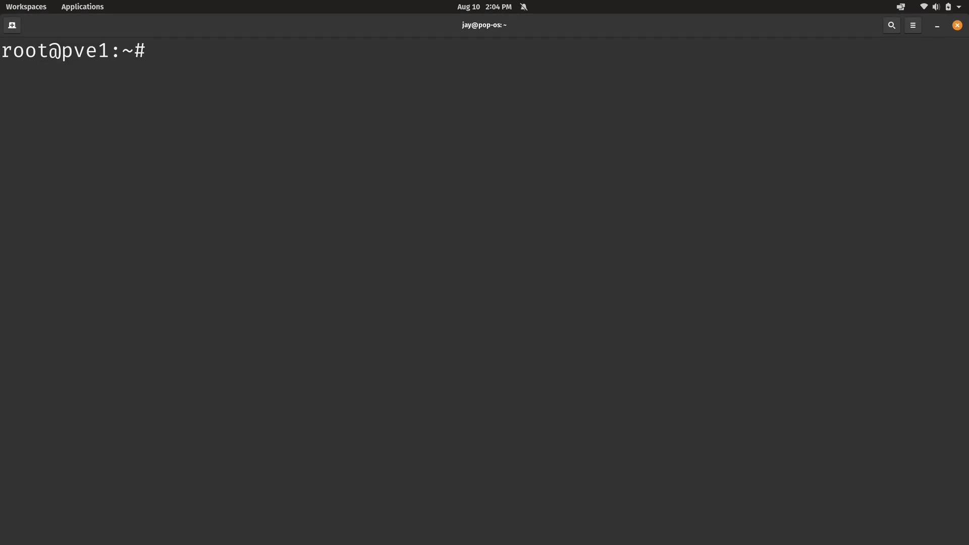
Shut down container 104 with pct shutdown 104, then prepare pct reboot 104.
type("pct shu")
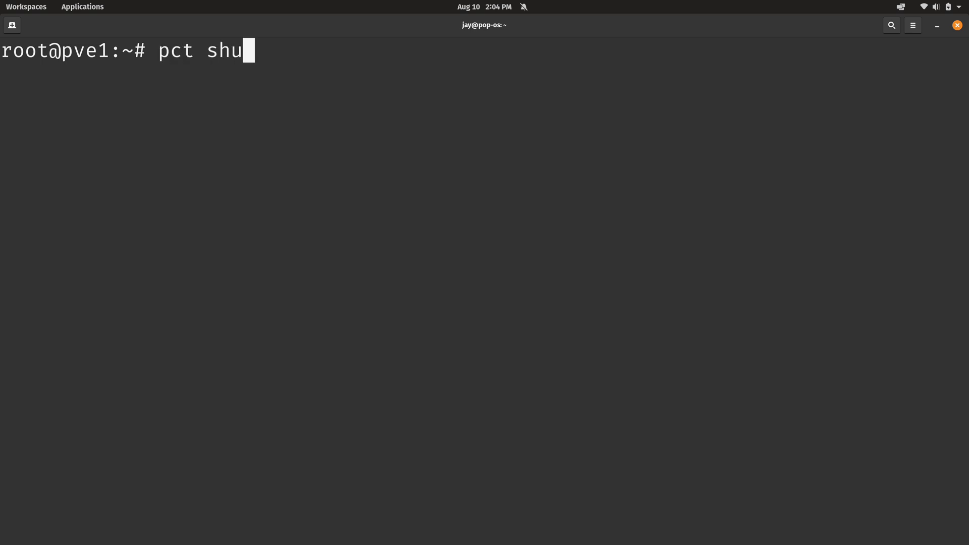
type("tdown 104")
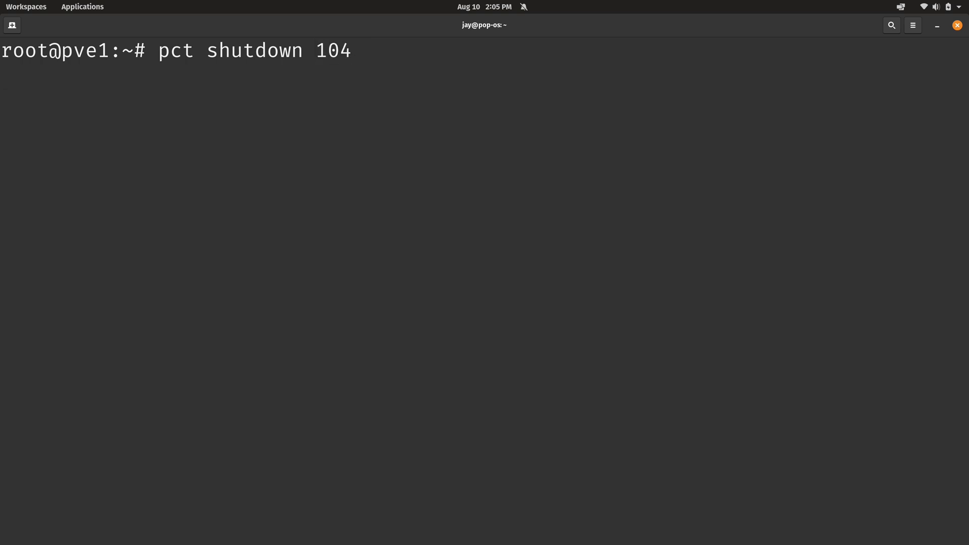
key("Return")
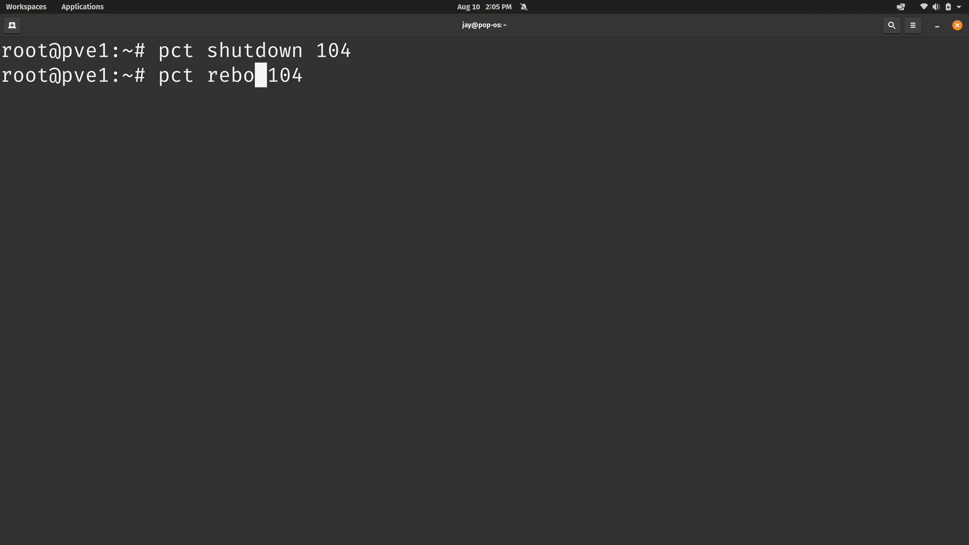
type("ot")
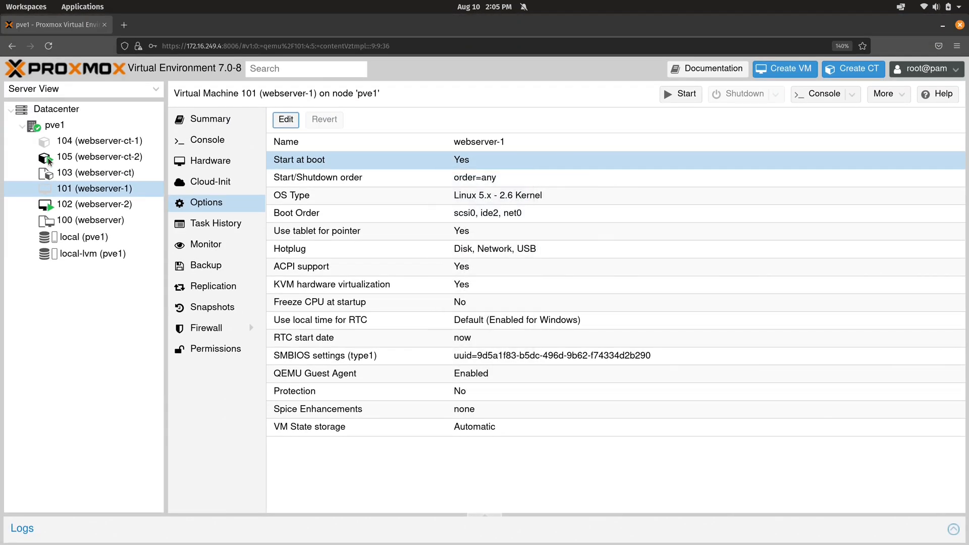
mouse_move(104, 197)
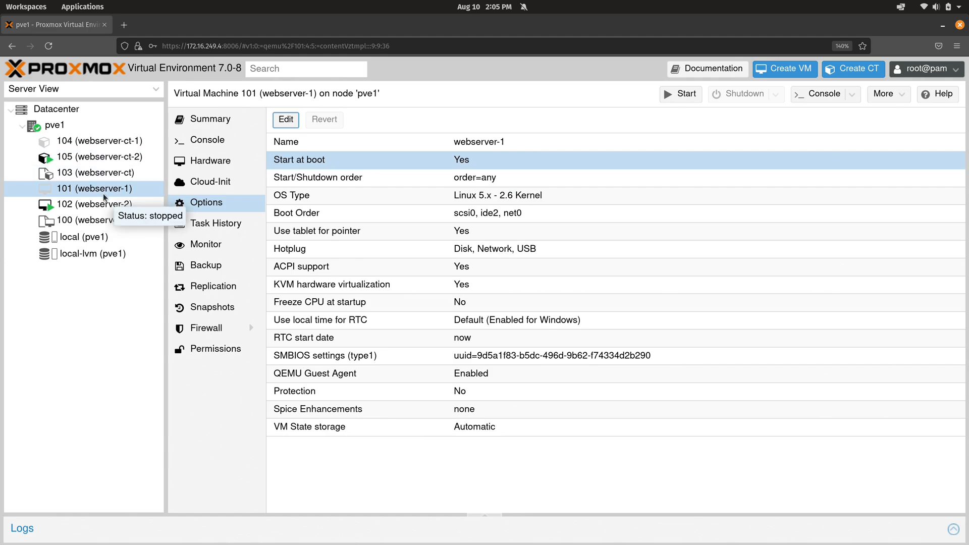
View container 104's Options, then bring up container 105 (webserver-ct-2) at its login console.
left_click(98, 142)
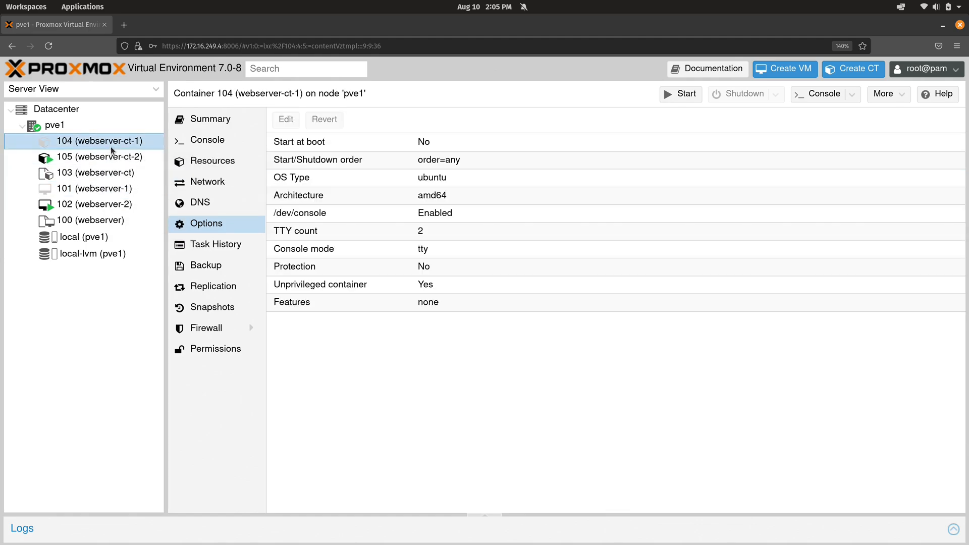
left_click(99, 156)
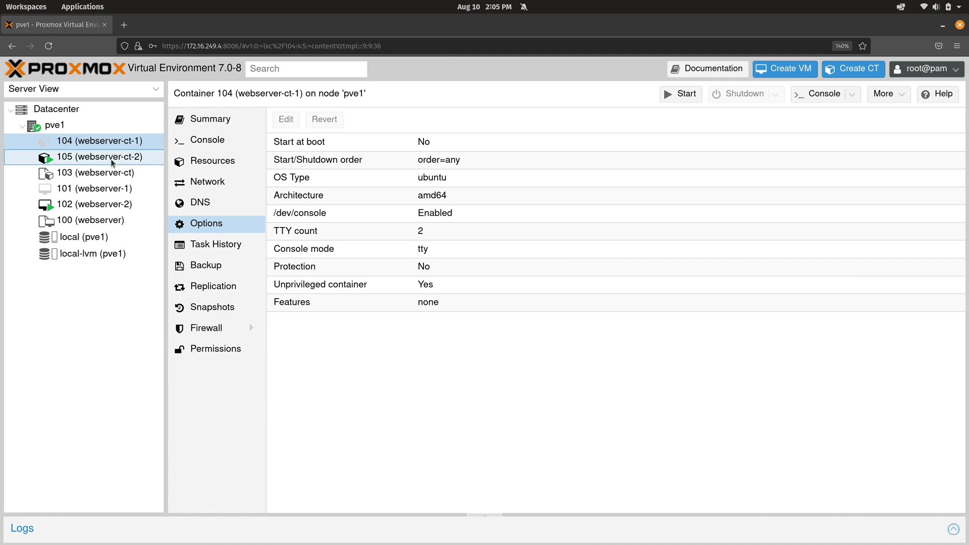
left_click(207, 139)
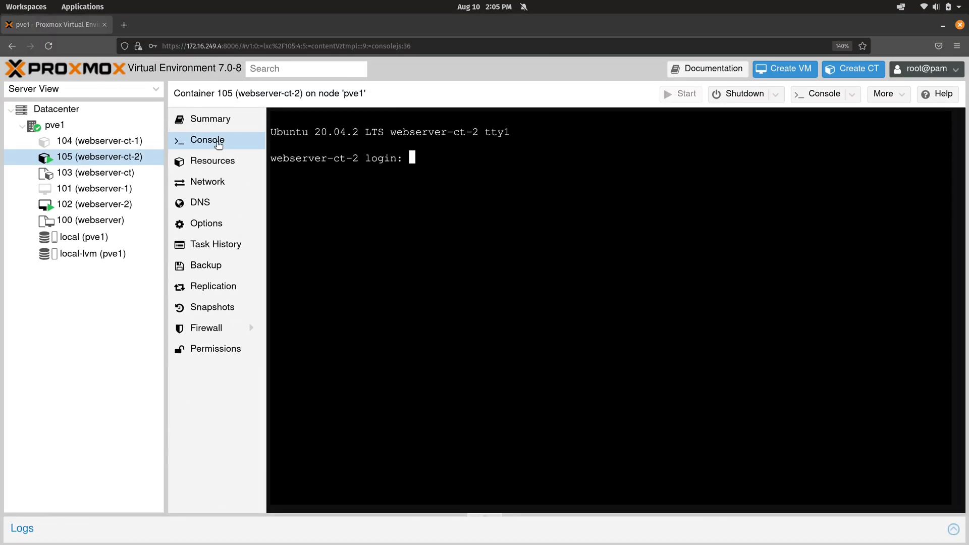
left_click(98, 142)
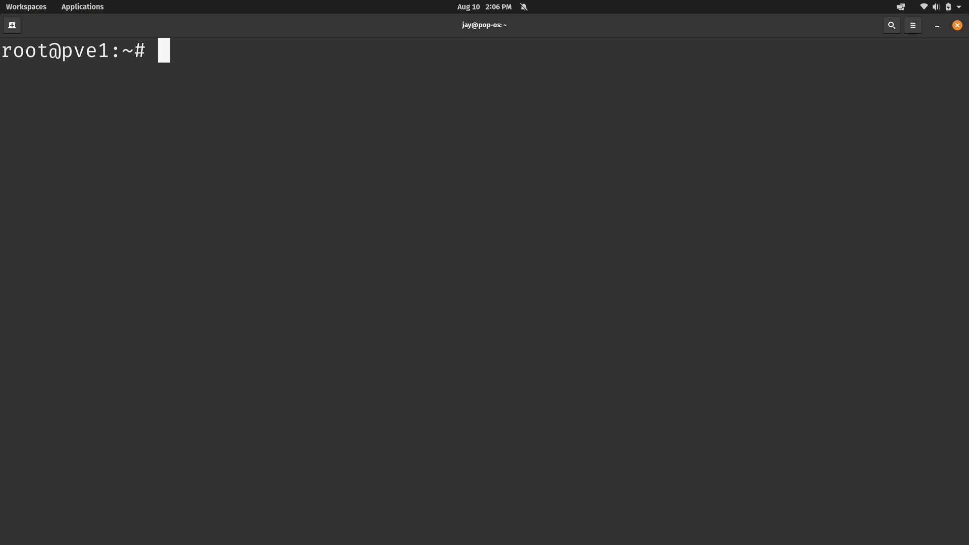
type("pct en")
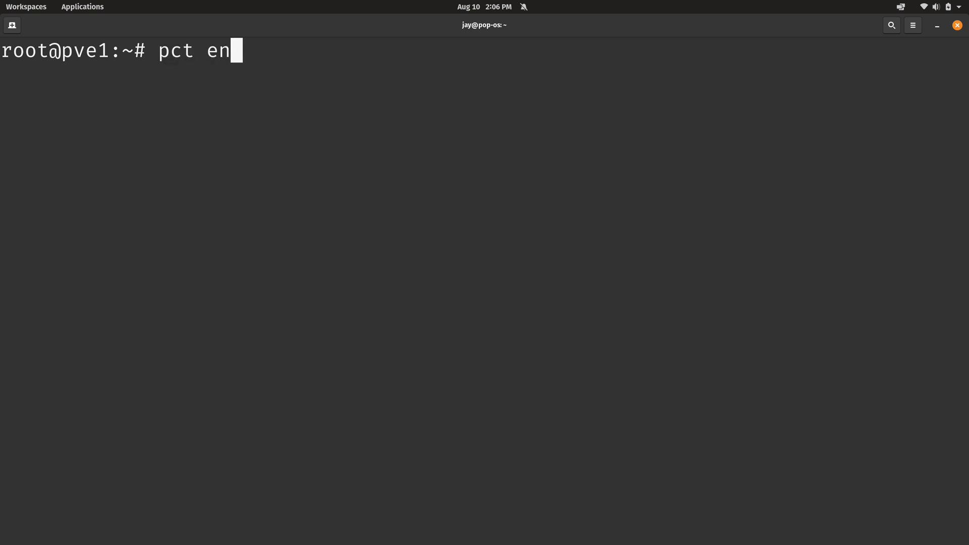
type("ter")
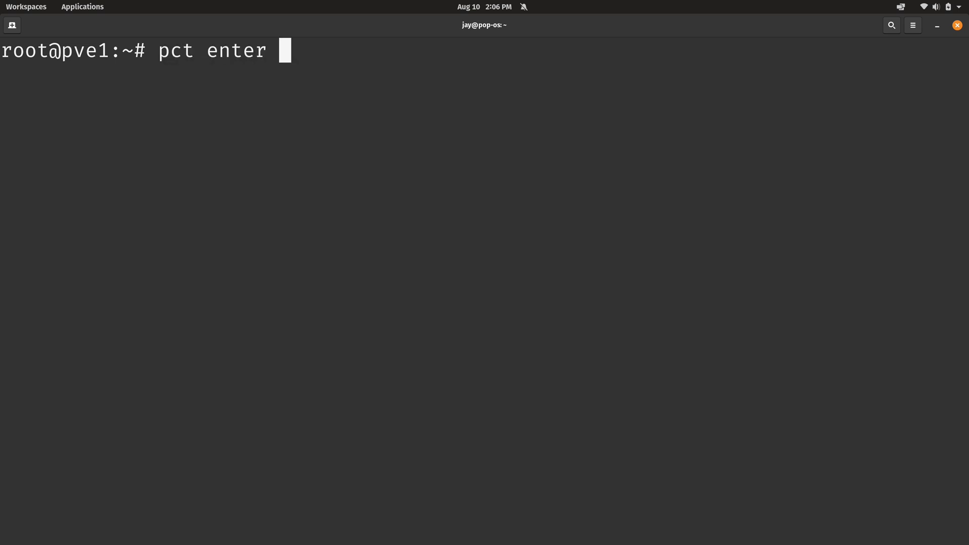
type("10")
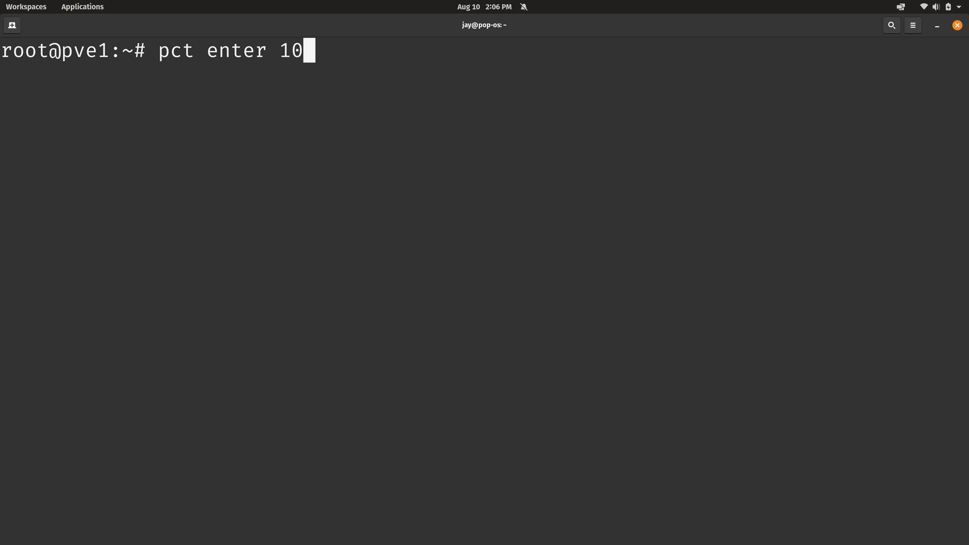
type("4")
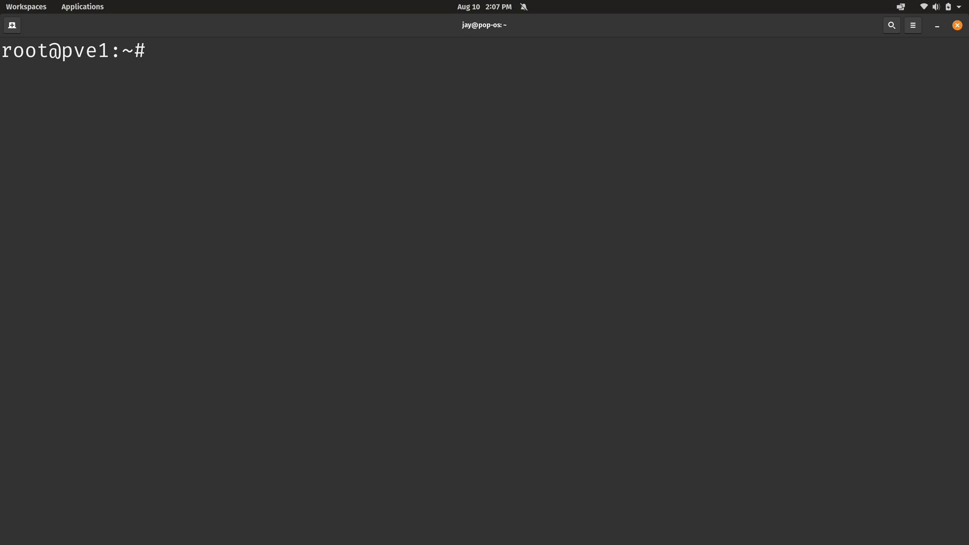
Show container 104's configuration and highlight its current onboot: 0 setting.
type("pct conf")
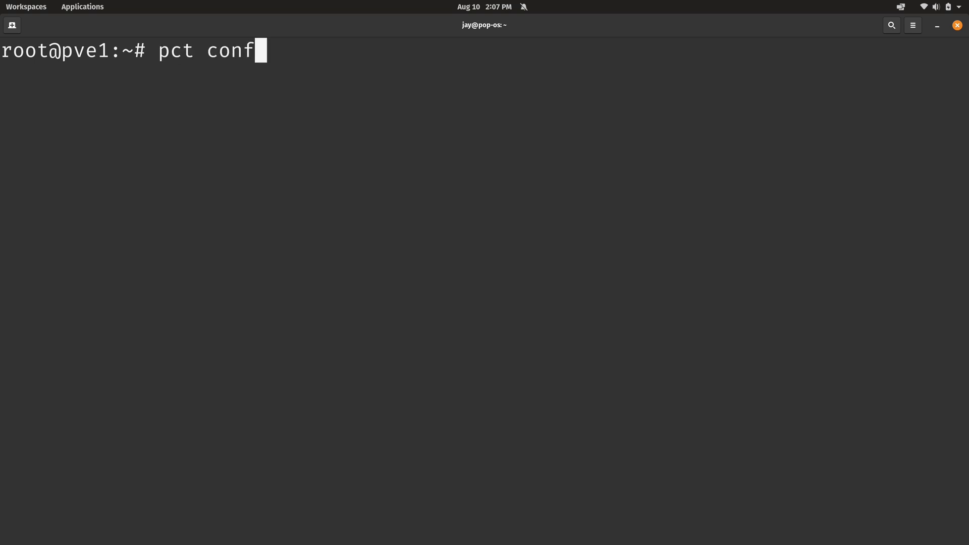
type("ig 104")
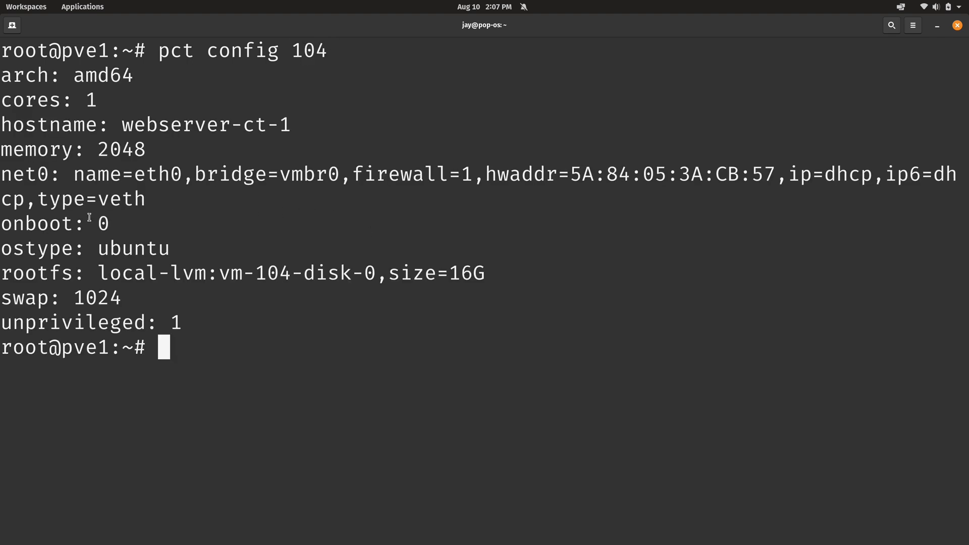
double_click(55, 223)
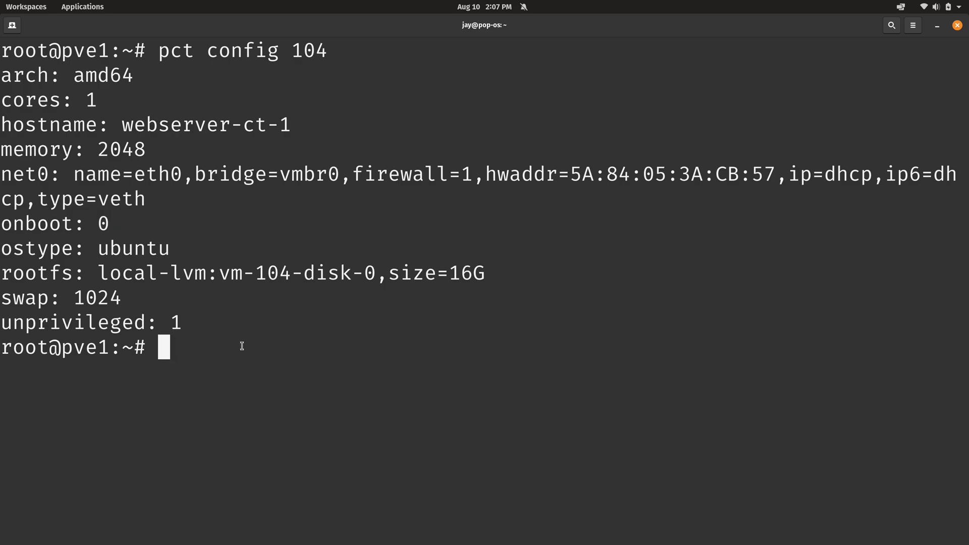
Run pct set 104 -onboot 1 and confirm the config now shows onboot: 1.
type("pct s")
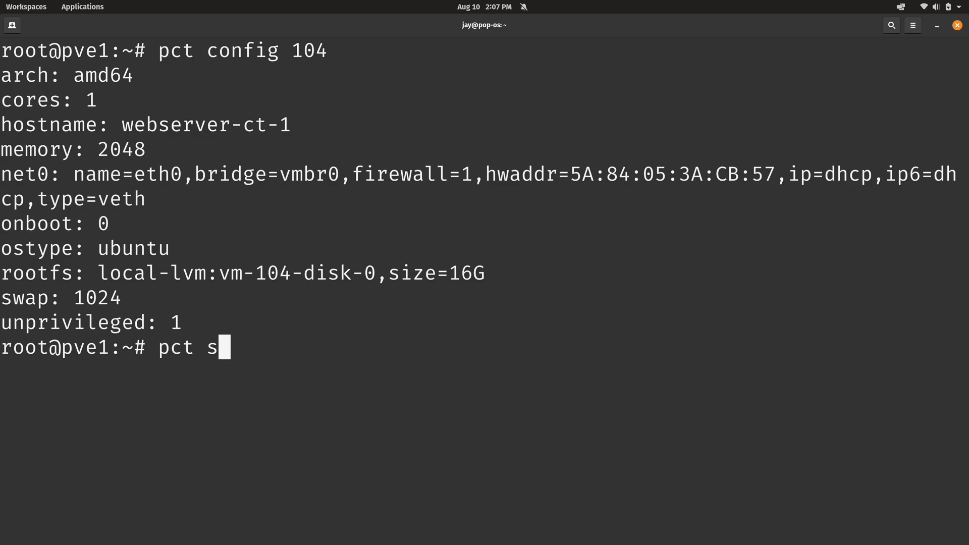
type("et")
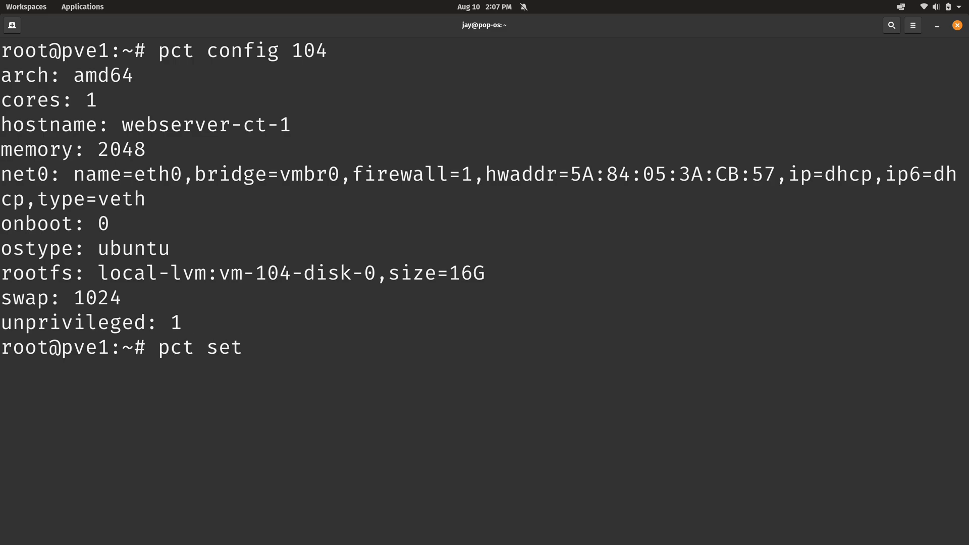
type("104")
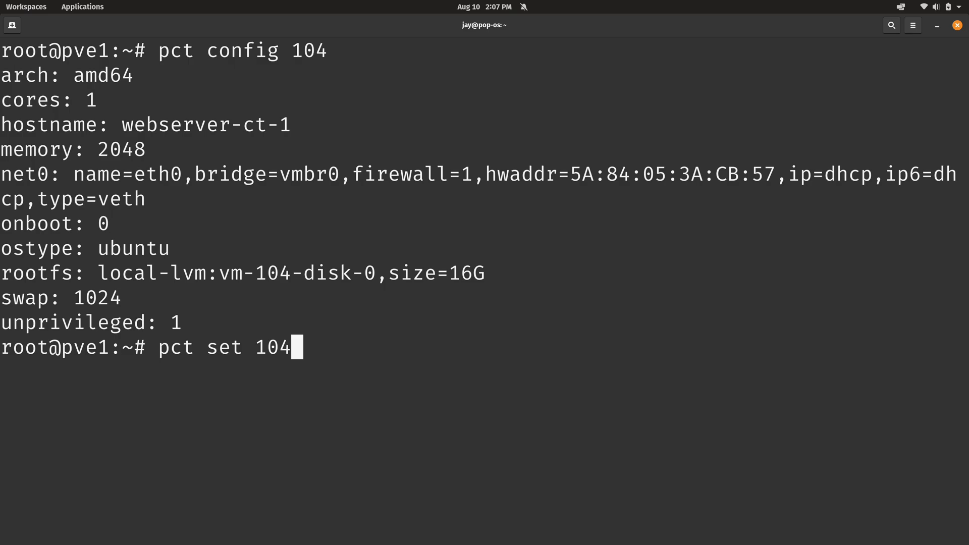
type("-")
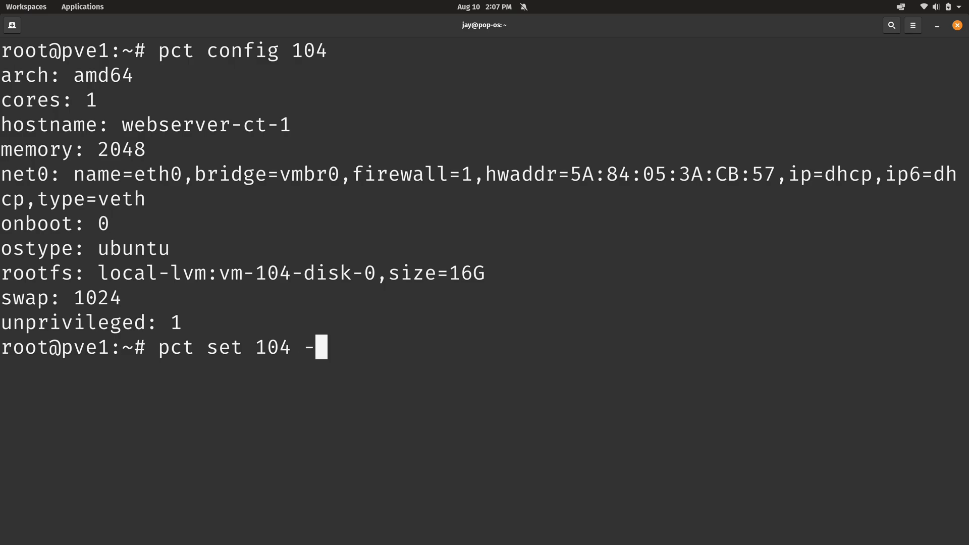
type("onboot")
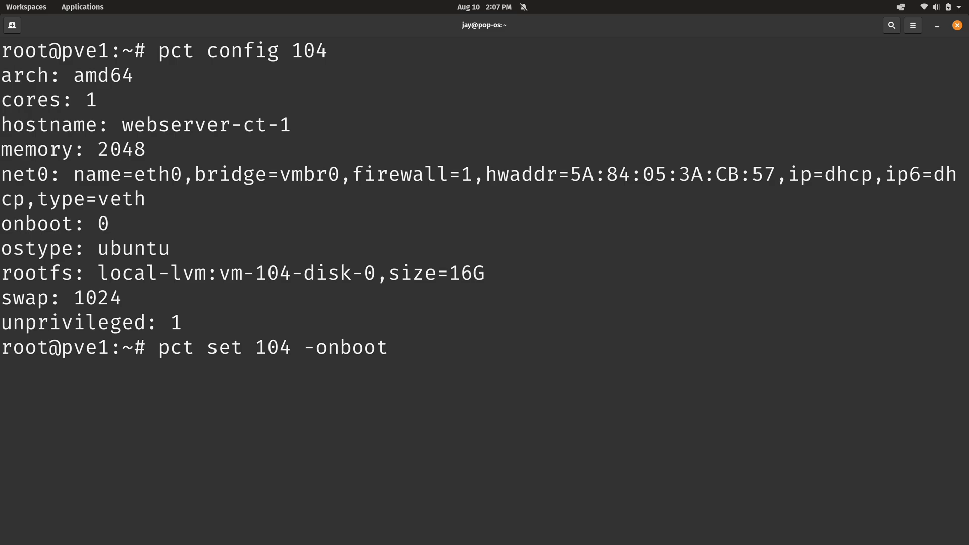
type("1")
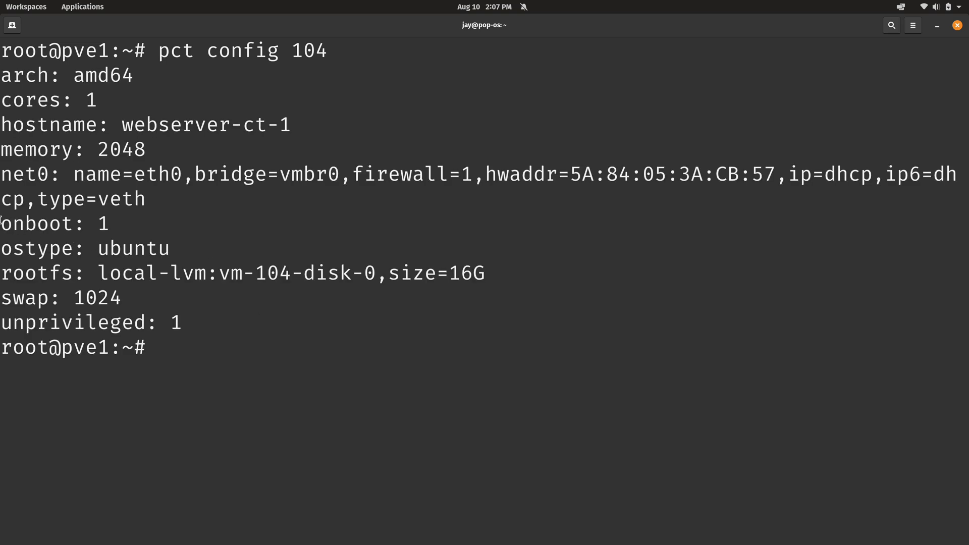
double_click(53, 223)
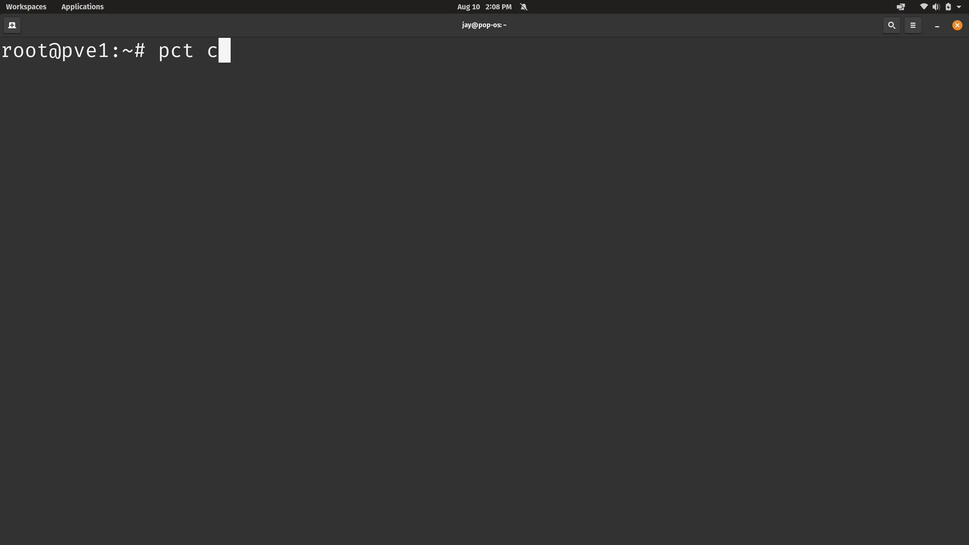
Show container 104's configuration and highlight its current memory value 2048.
type("onfig 104")
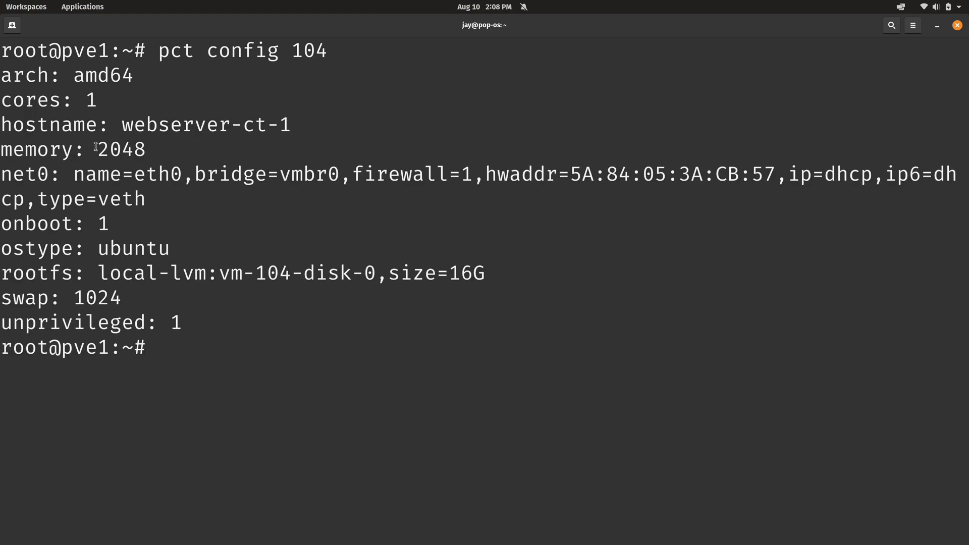
double_click(121, 150)
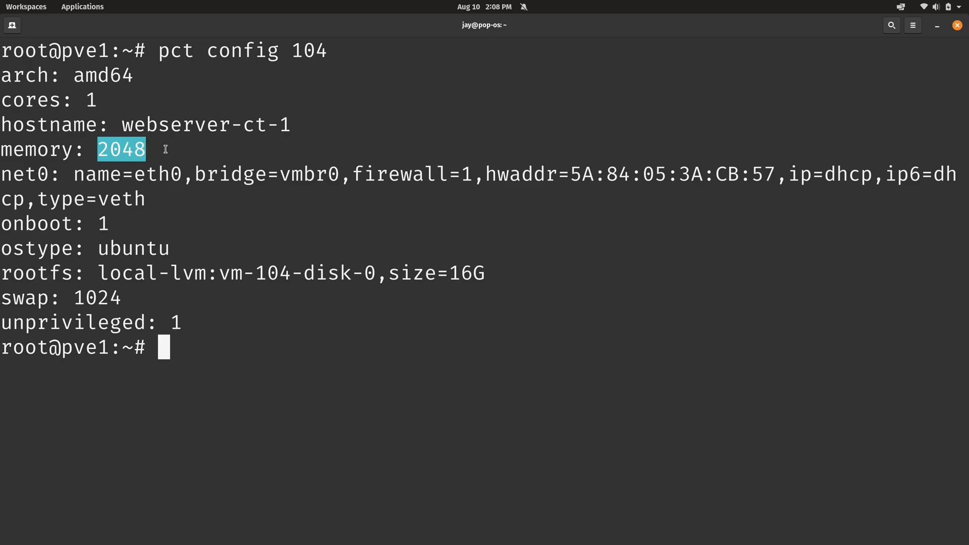
Run pct set 104 -memory 1024 and confirm the config now shows memory 1024.
type("pct")
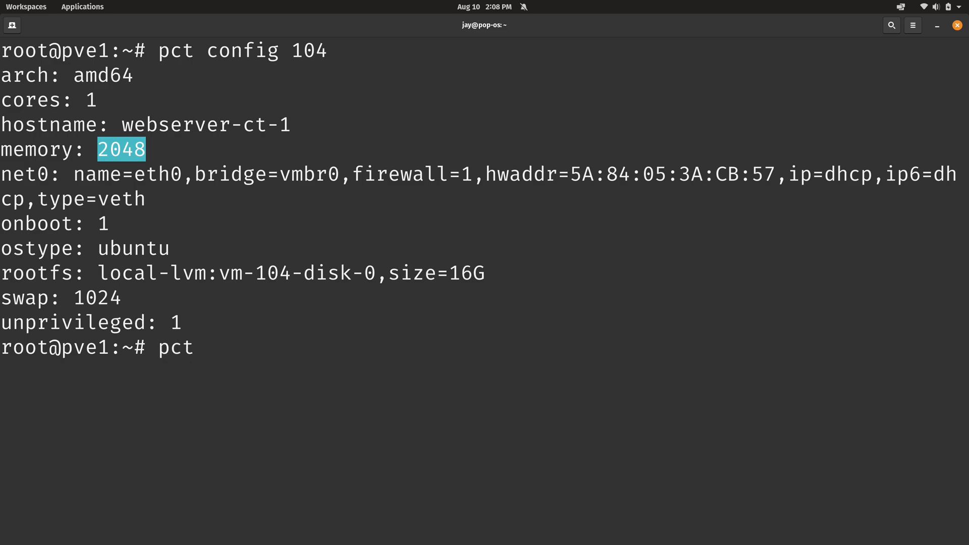
type("set 1")
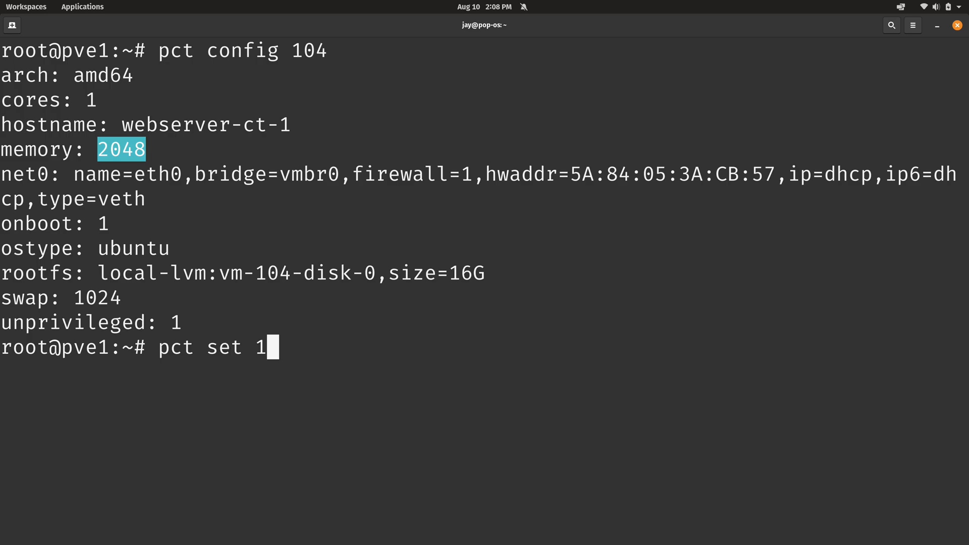
type("04")
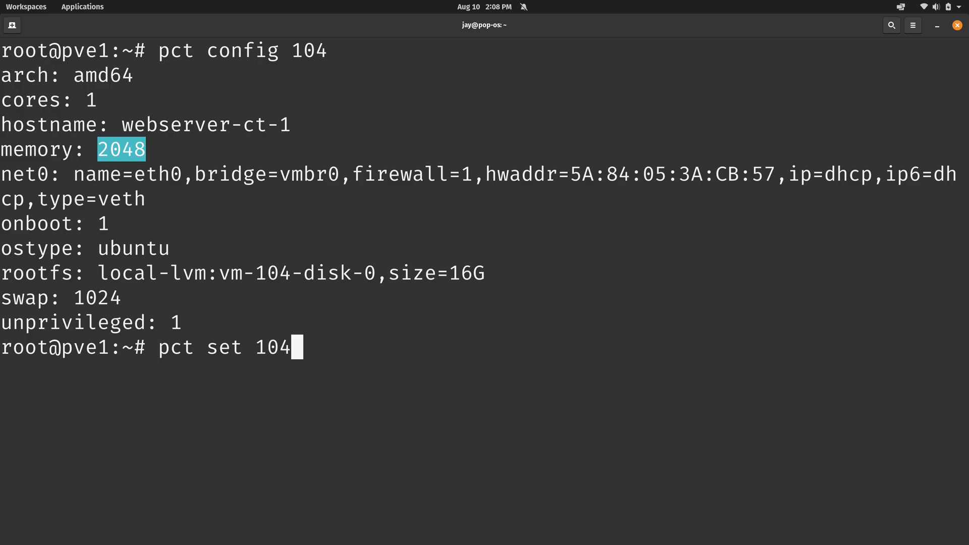
type("-m")
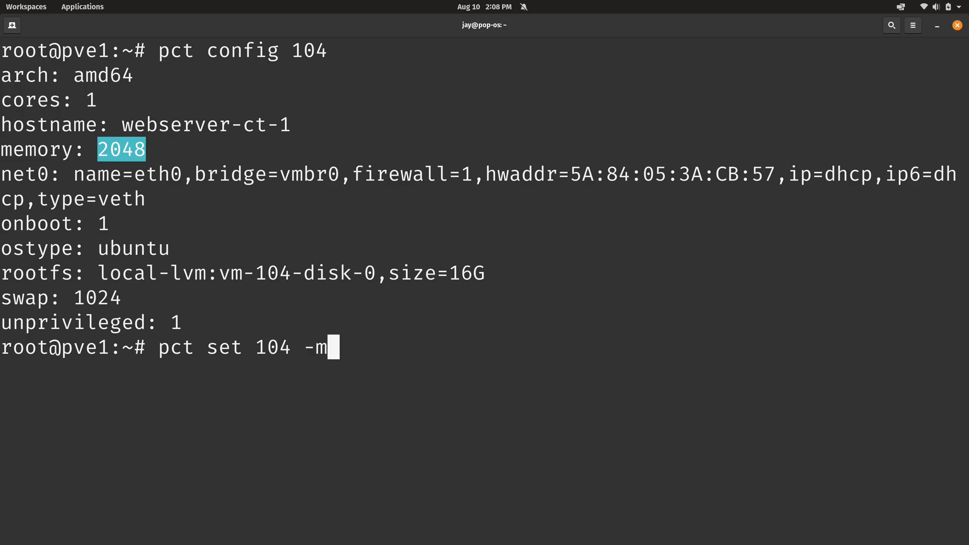
type("emory")
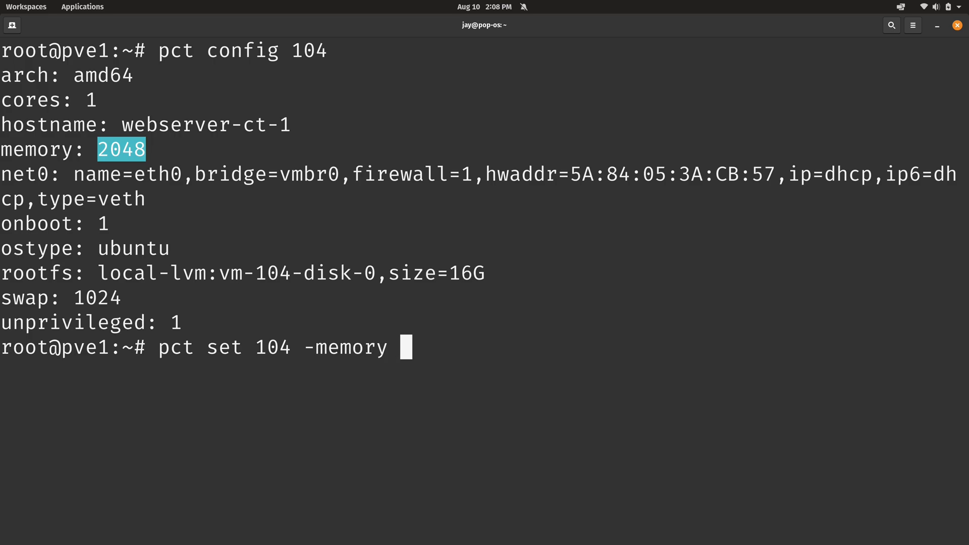
type("1024")
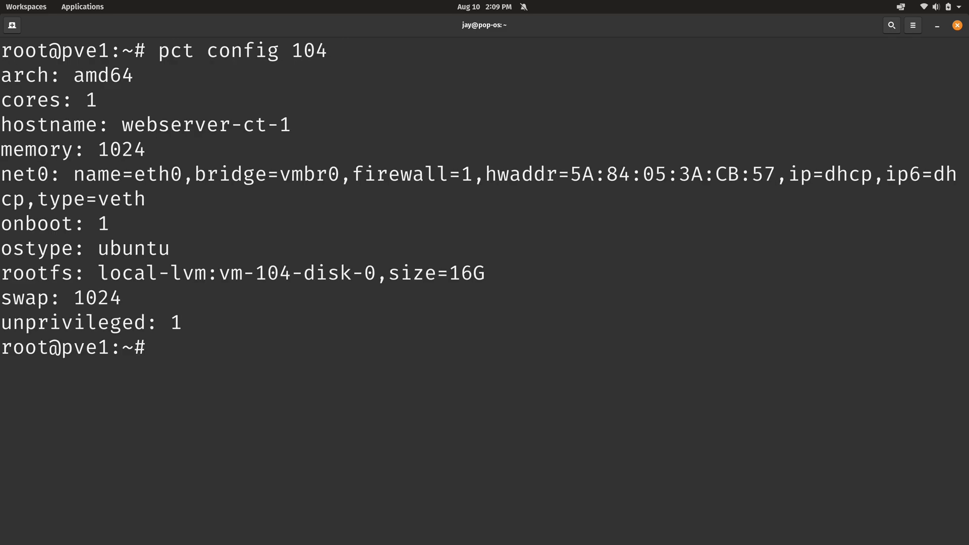
double_click(108, 149)
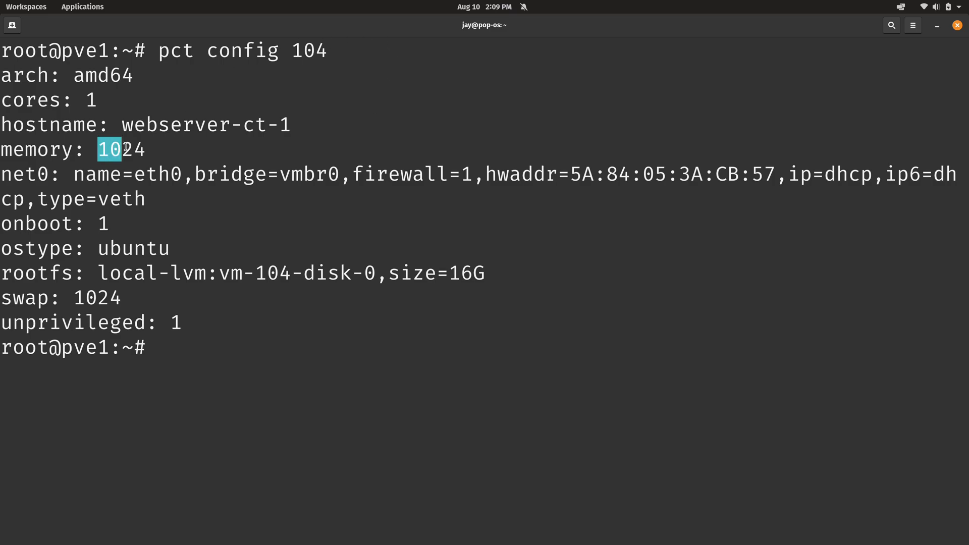